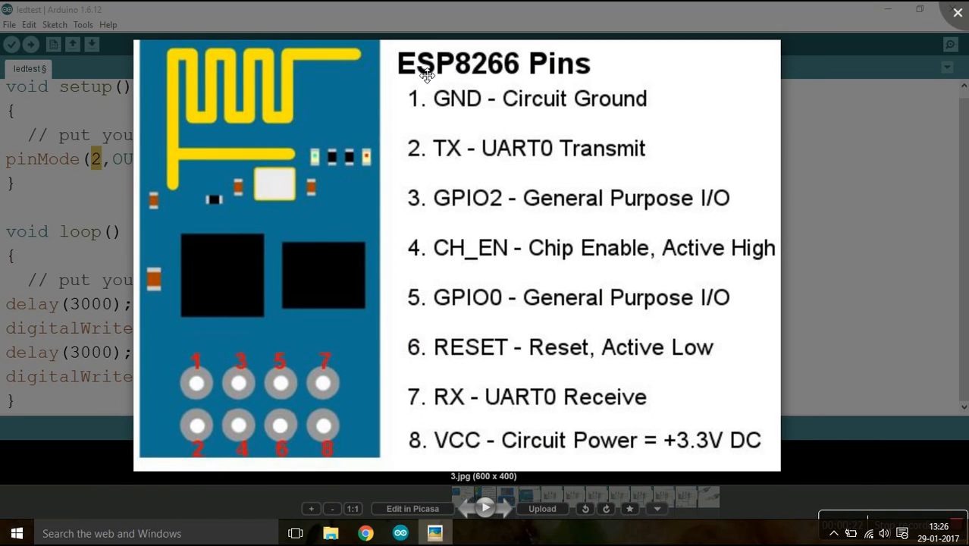
mouse_move(442, 115)
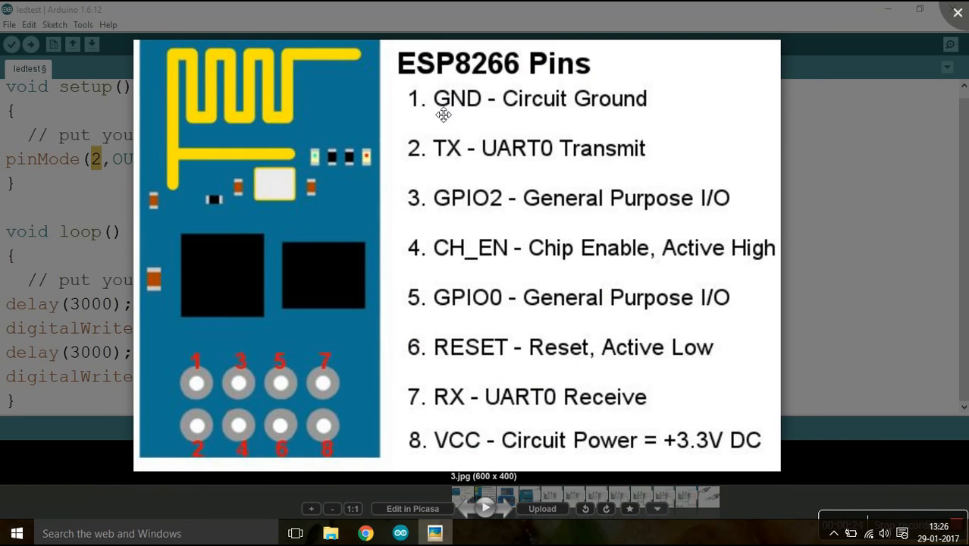
mouse_move(446, 358)
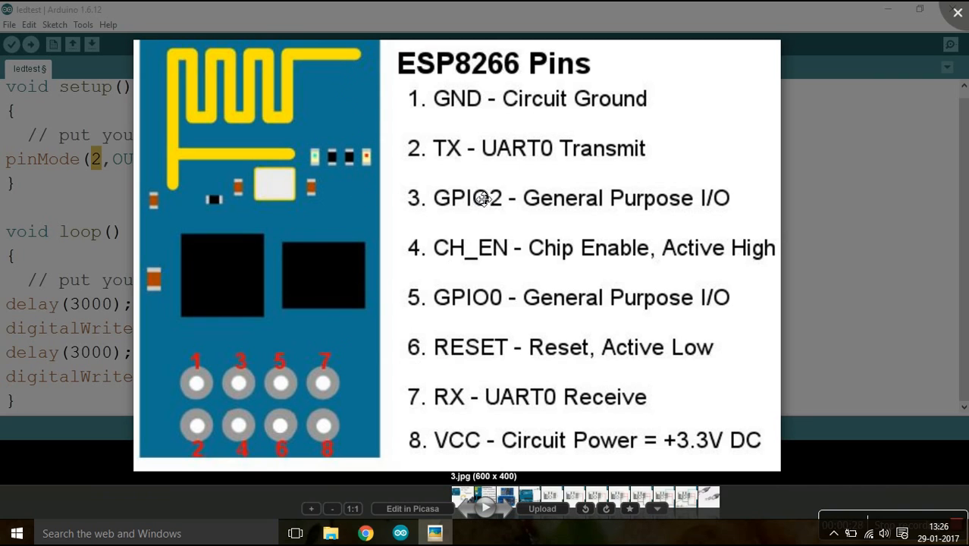
mouse_move(544, 246)
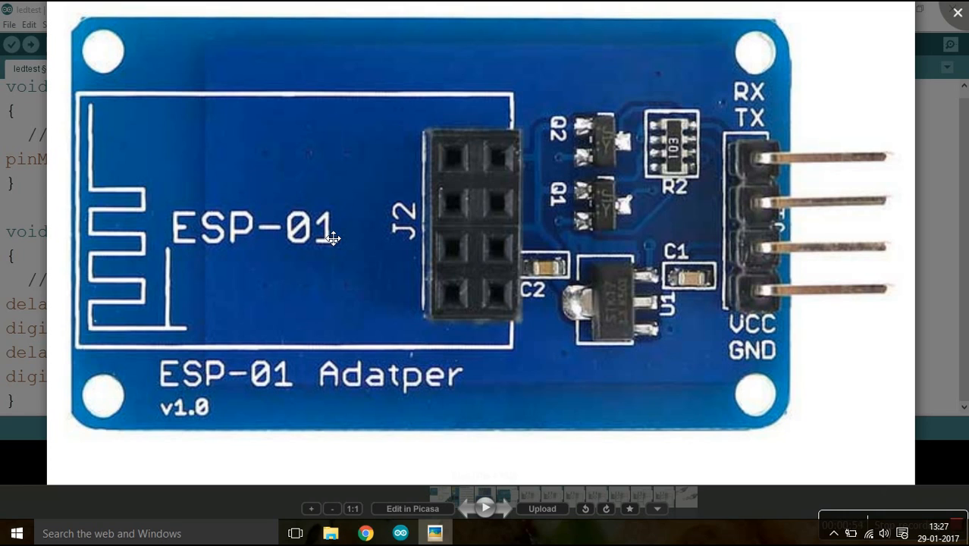
mouse_move(566, 370)
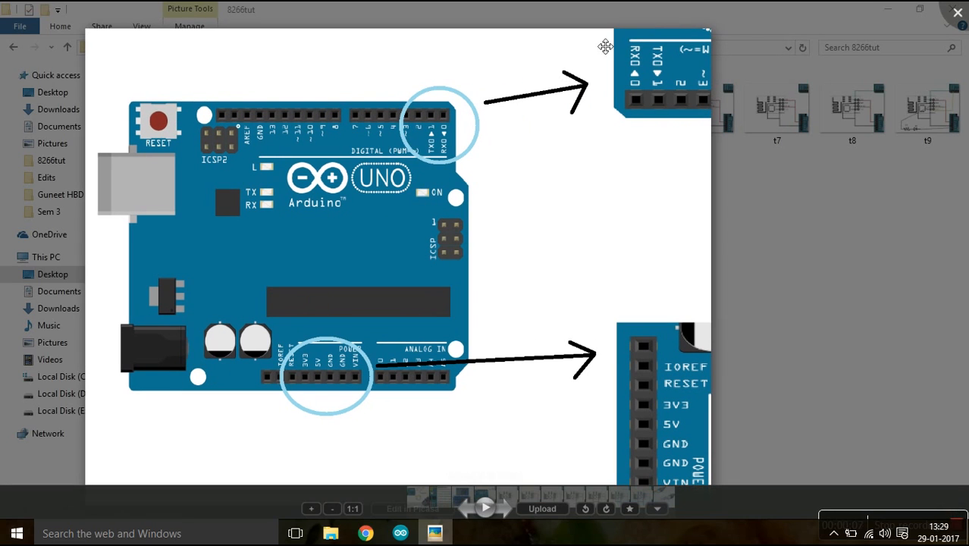
mouse_move(616, 76)
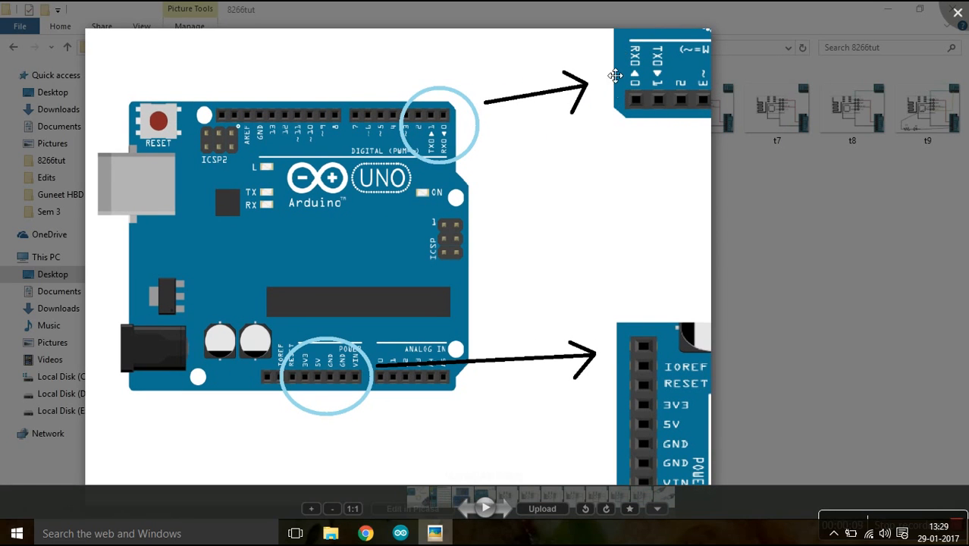
mouse_move(488, 141)
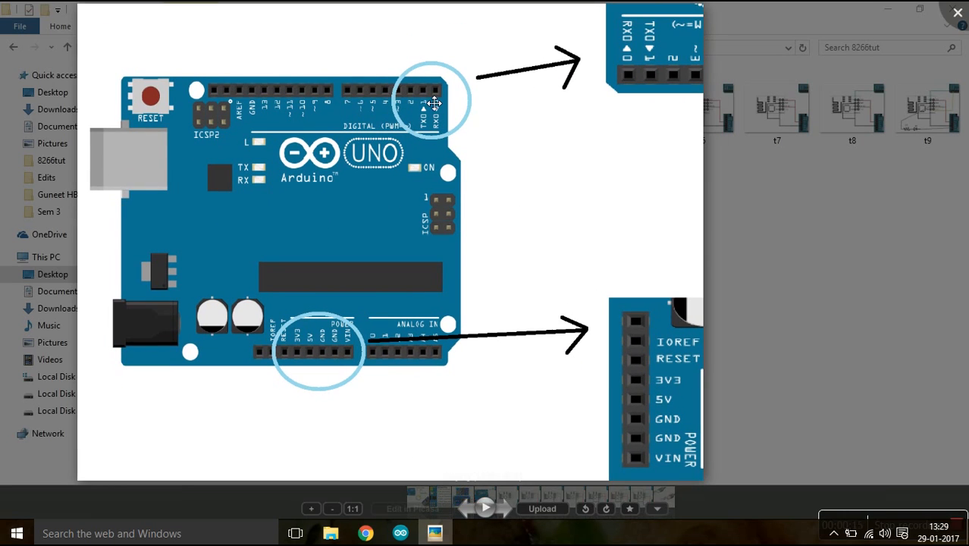
mouse_move(439, 110)
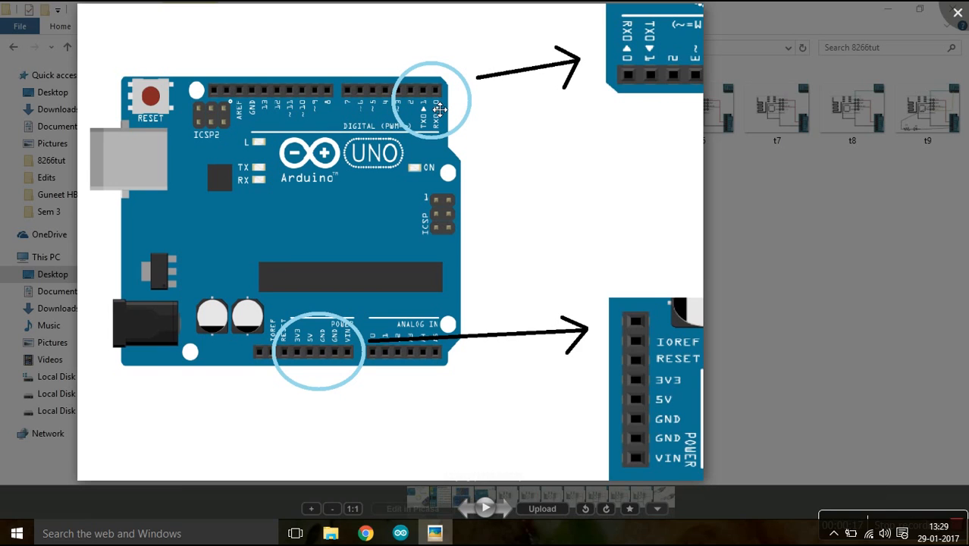
mouse_move(437, 100)
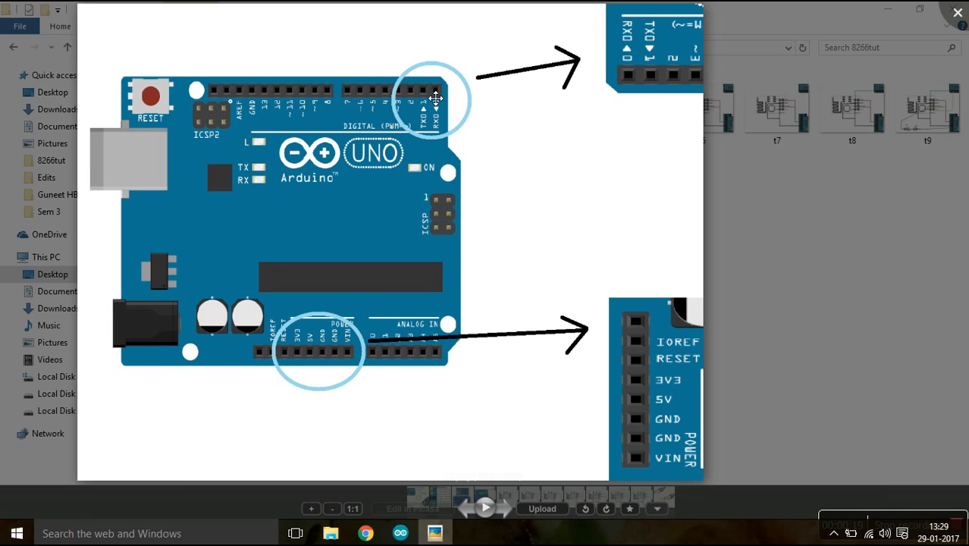
mouse_move(627, 56)
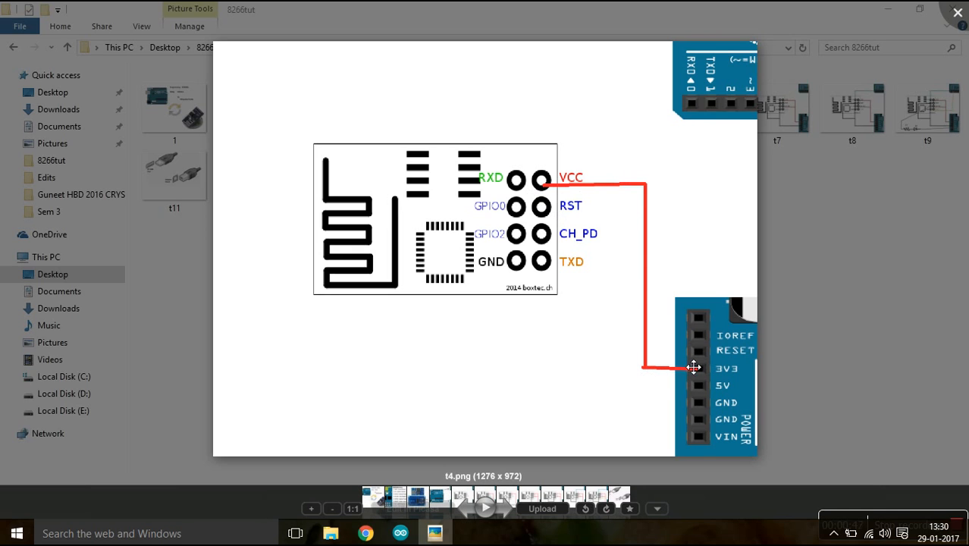
mouse_move(503, 508)
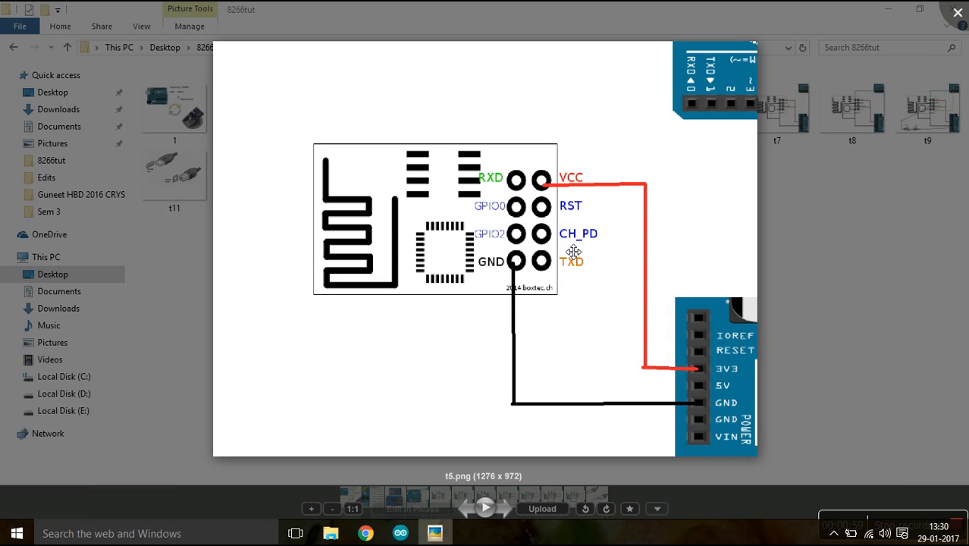
mouse_move(622, 243)
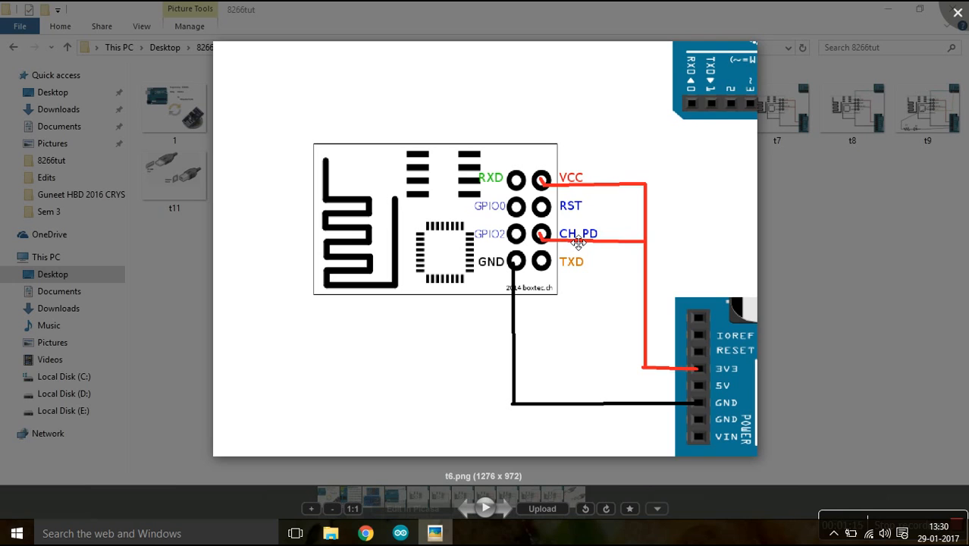
mouse_move(537, 236)
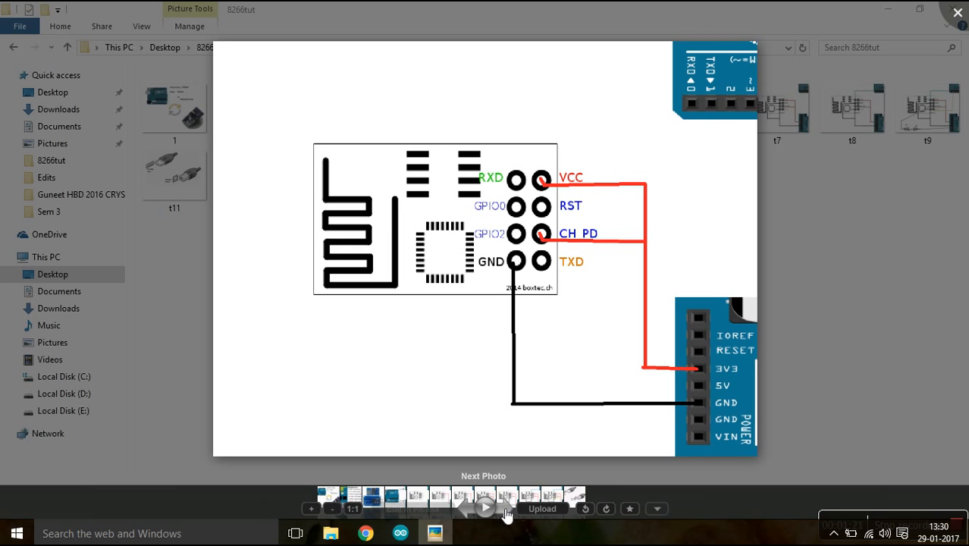
Advance to the next wiring diagram showing GPIO0 tied to ground.
click(485, 506)
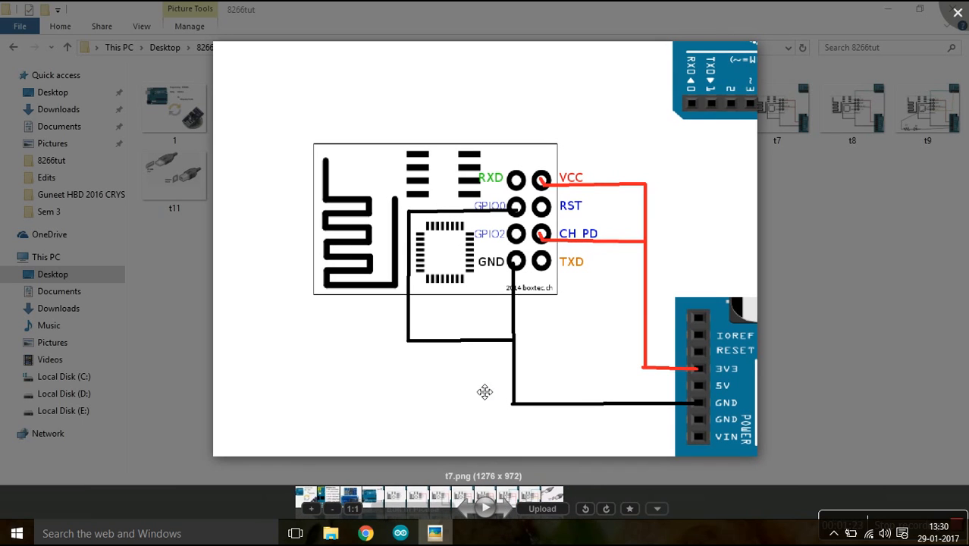
mouse_move(423, 225)
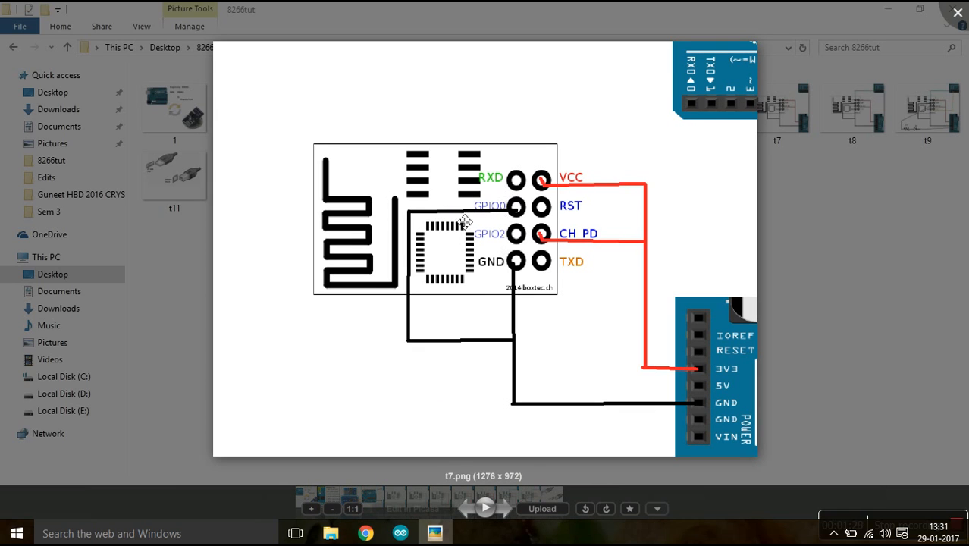
mouse_move(507, 209)
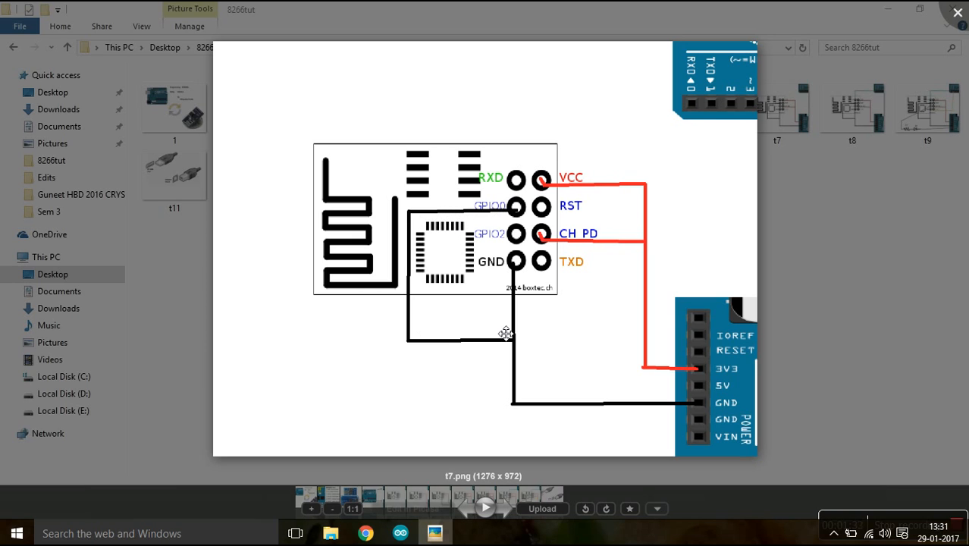
mouse_move(484, 530)
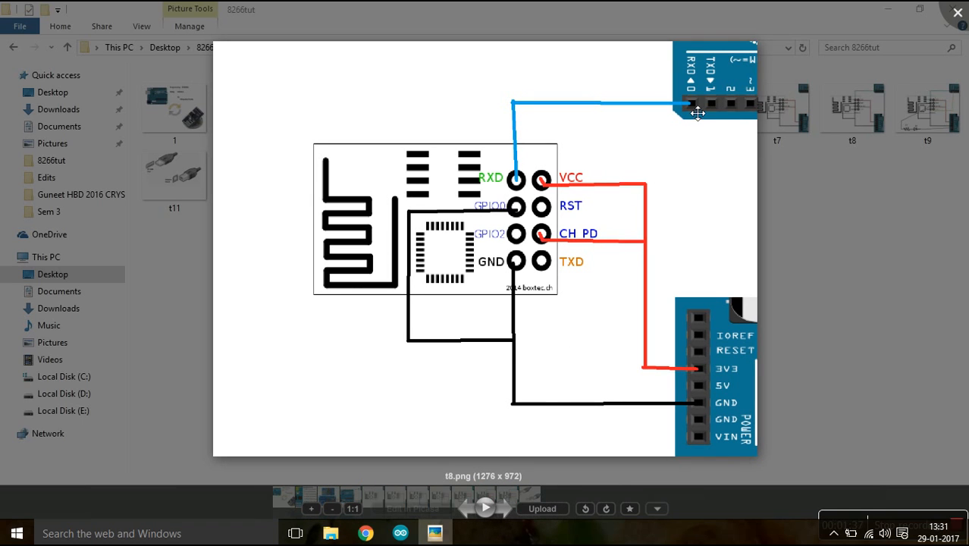
mouse_move(698, 82)
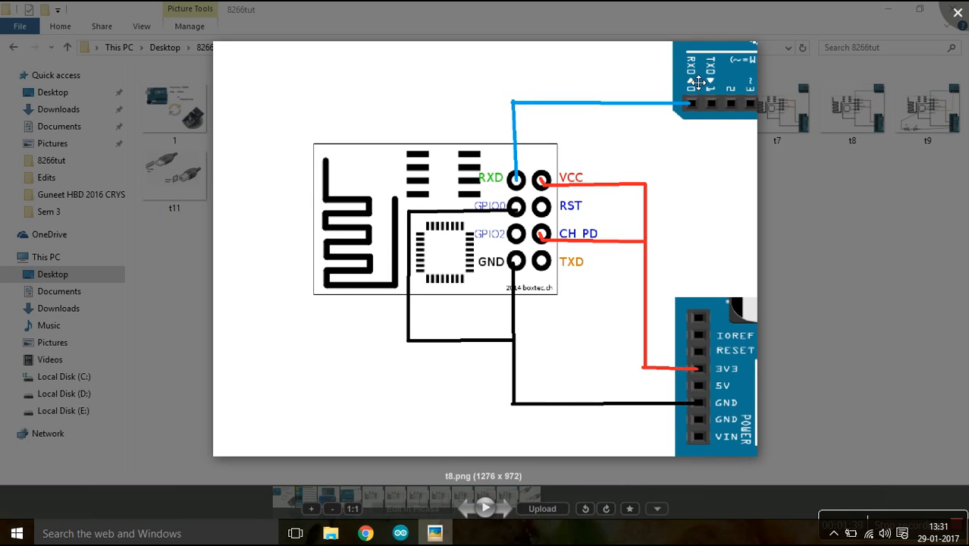
mouse_move(519, 196)
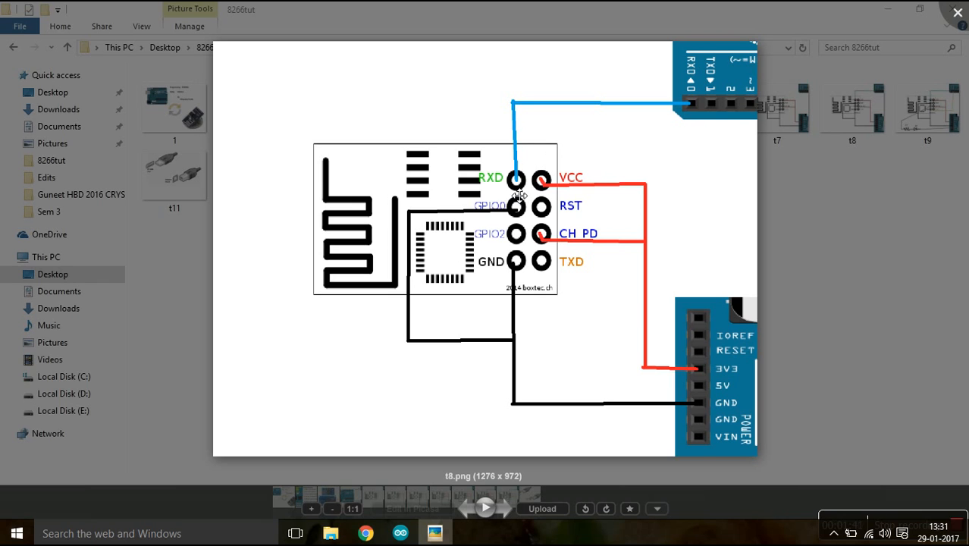
Advance to the diagram adding the blue RXD wire to the Arduino header.
click(485, 506)
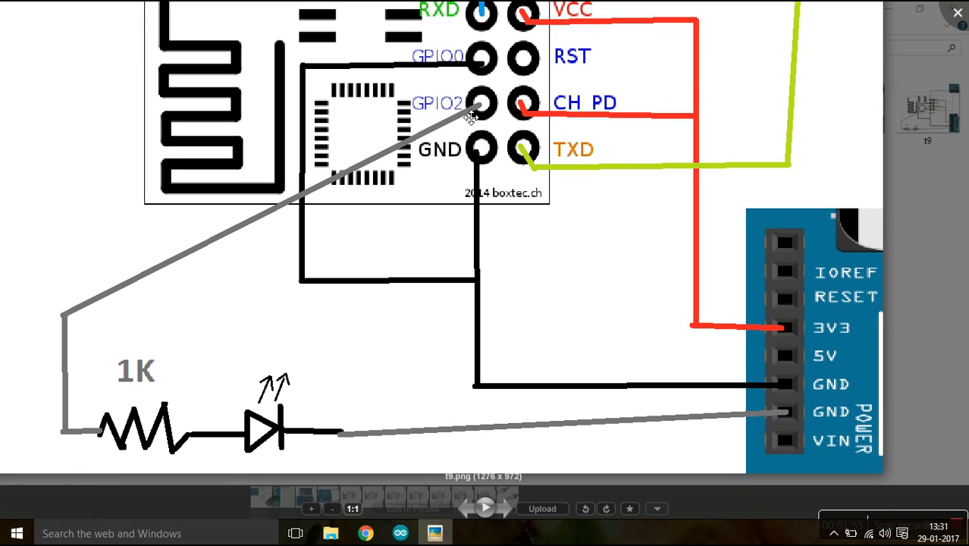
mouse_move(442, 122)
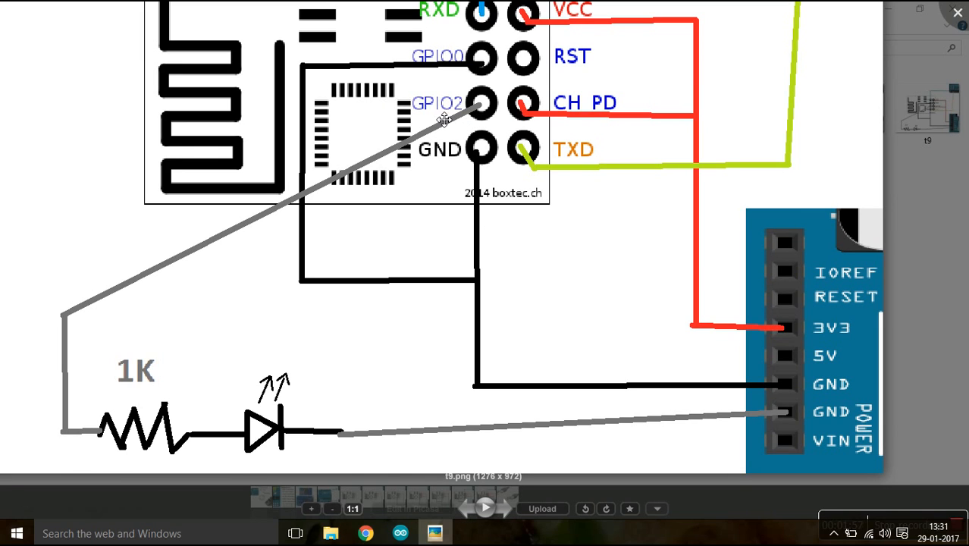
mouse_move(469, 128)
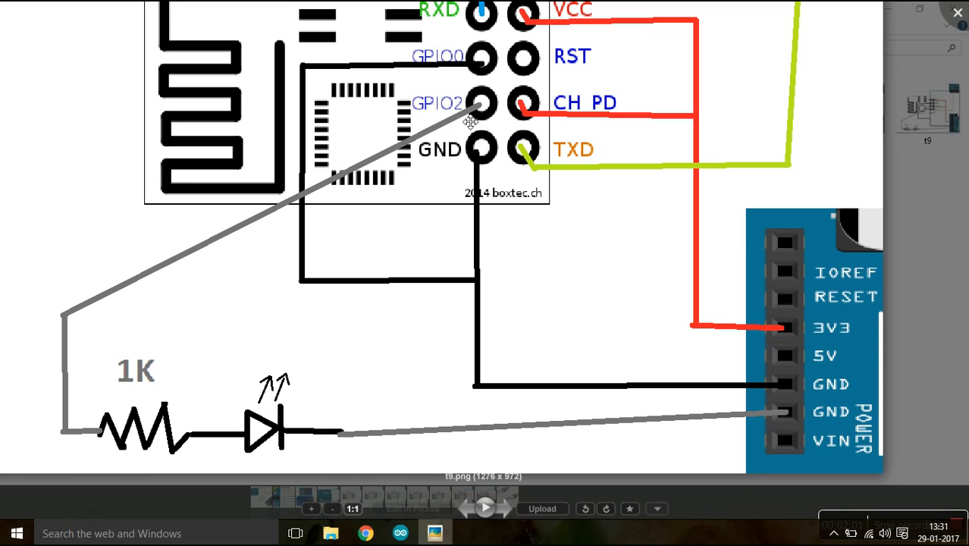
mouse_move(482, 112)
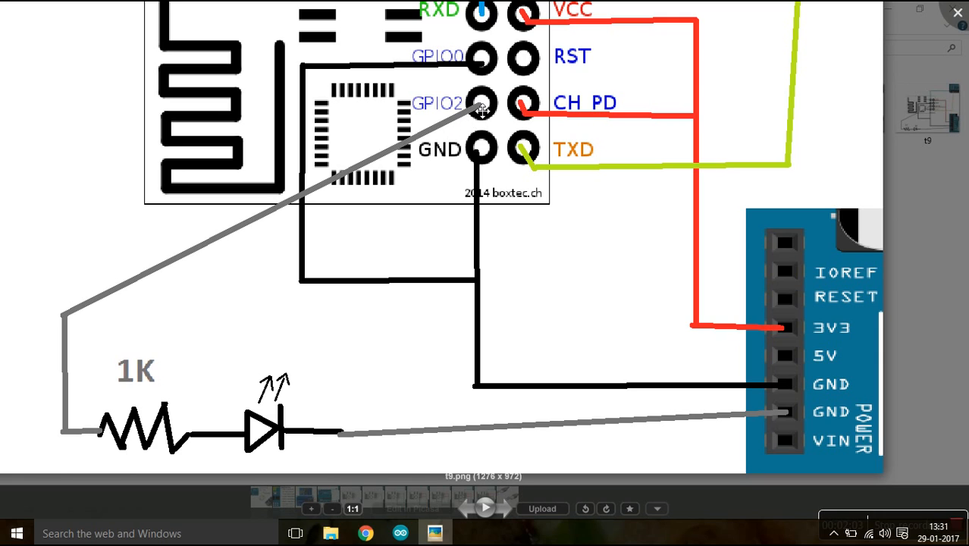
mouse_move(484, 115)
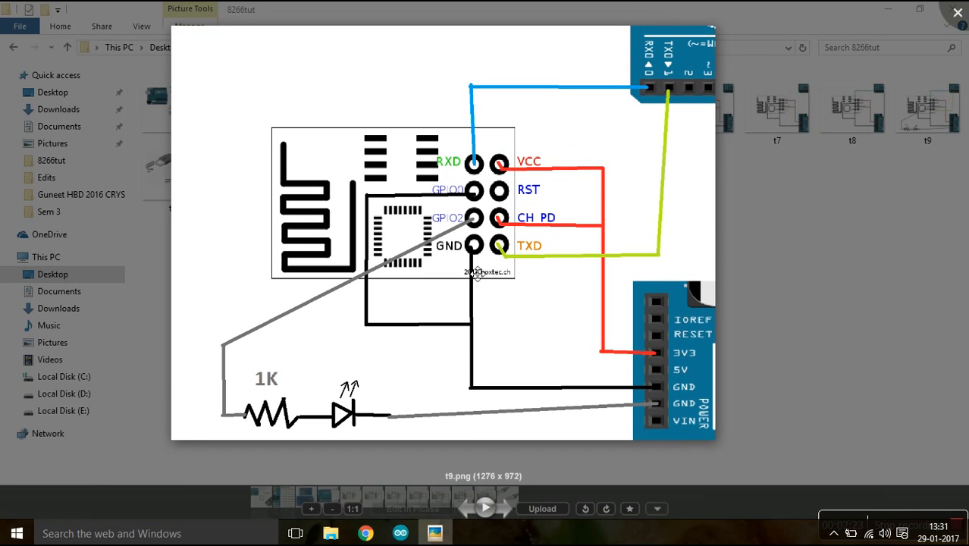
Advance to the full diagram with the yellow TXD wire and LED on GPIO2.
click(506, 507)
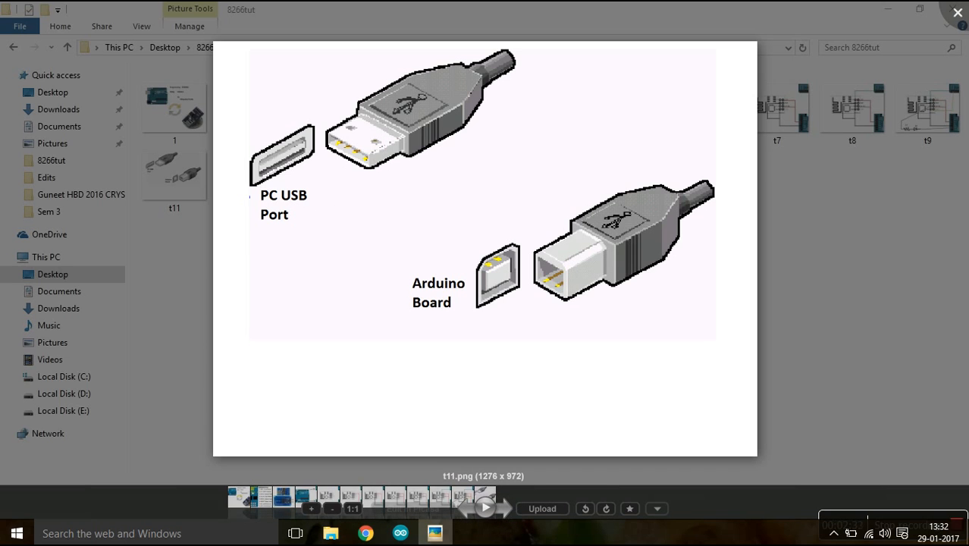
Switch from the photo viewer to the Arduino IDE ledtest sketch and browse the Tools and File menus.
click(16, 534)
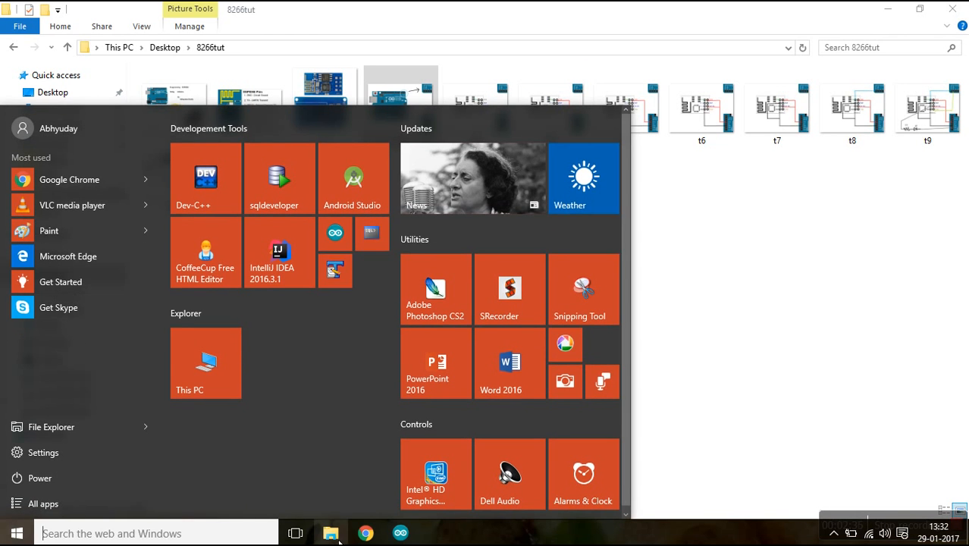
click(400, 534)
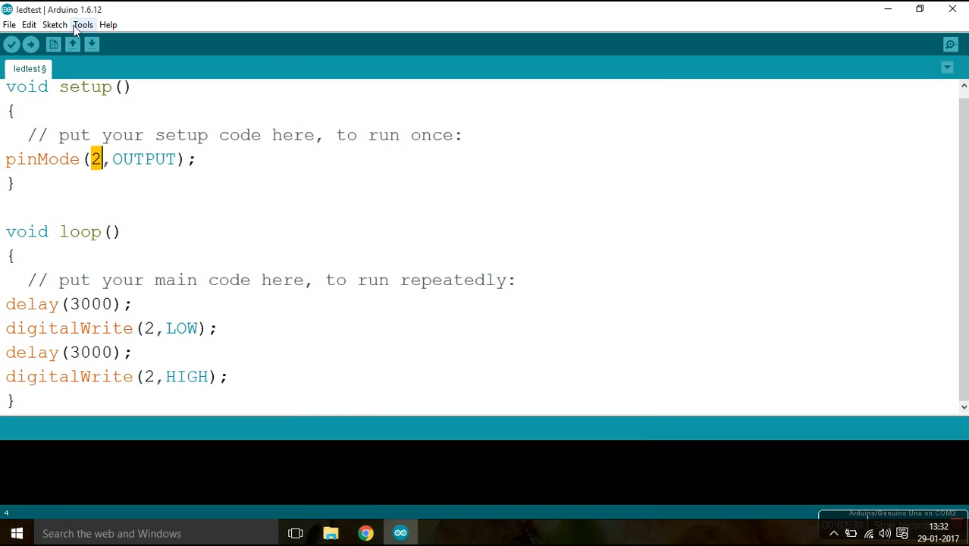
click(82, 24)
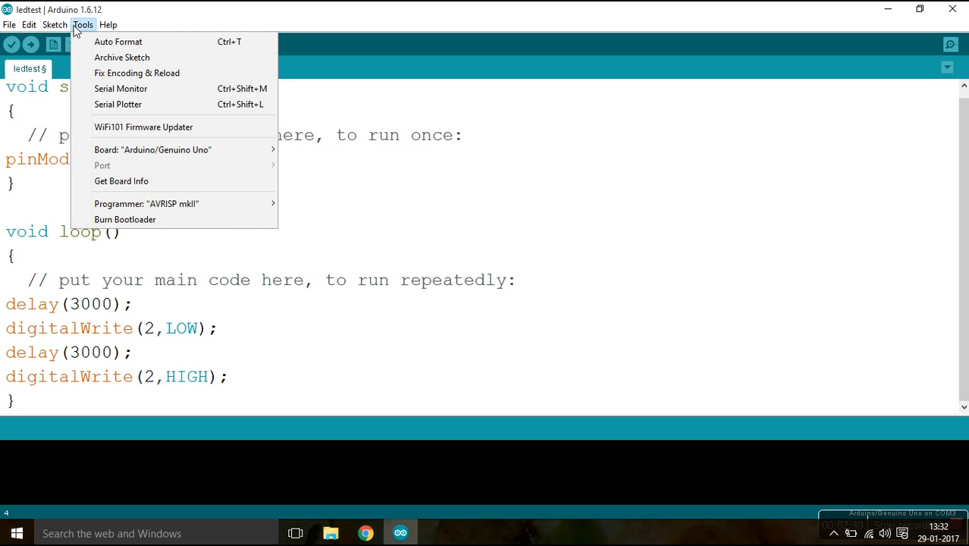
click(9, 24)
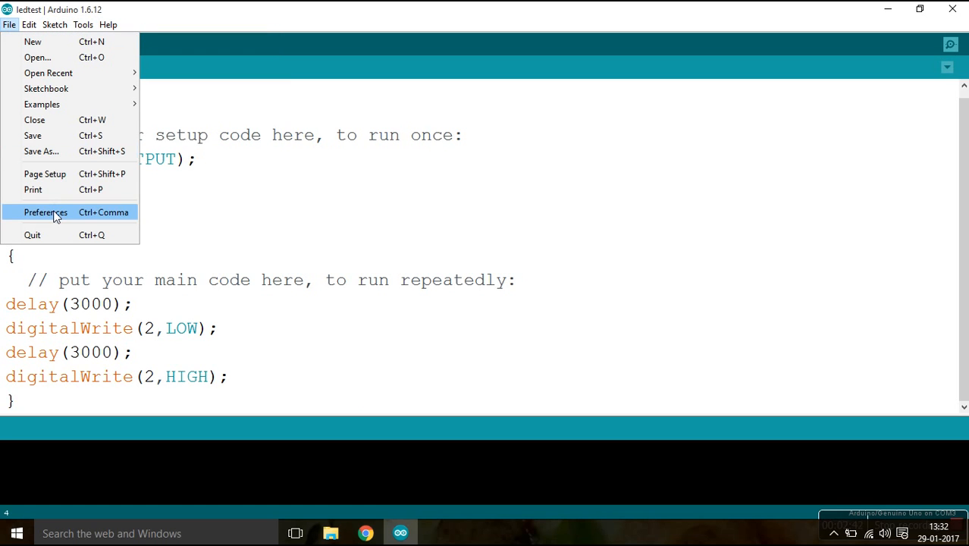
Confirm the esp8266 package index URL under Additional Boards Manager URLs in Preferences.
click(46, 212)
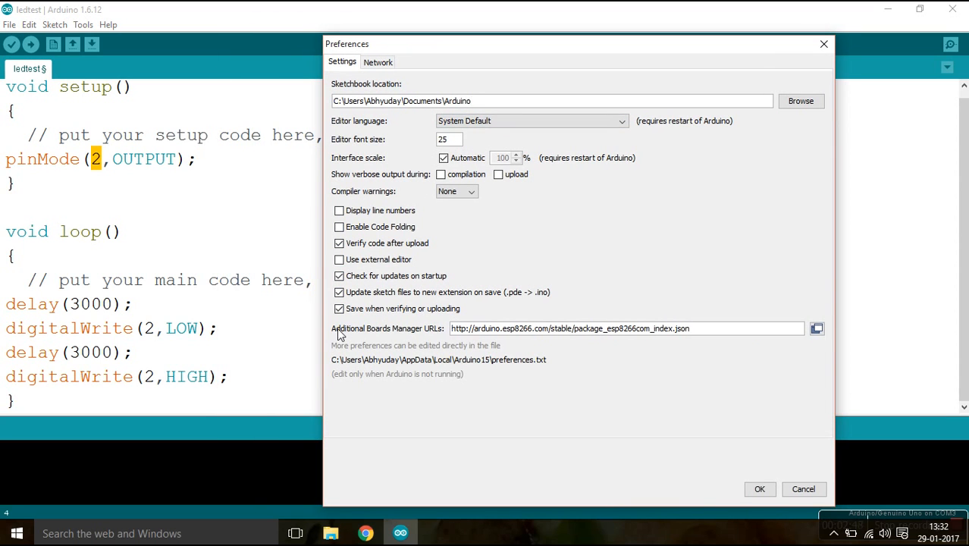
mouse_move(371, 328)
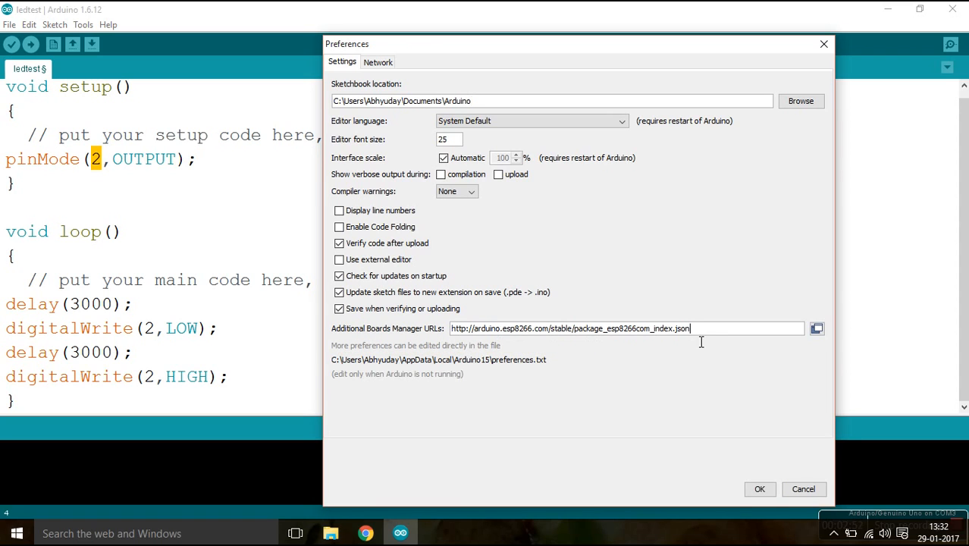
double_click(664, 328)
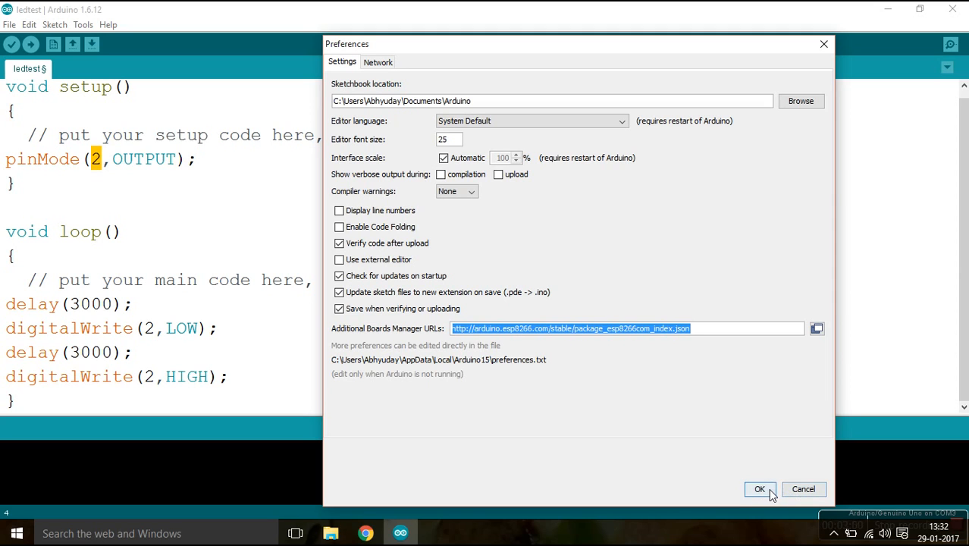
mouse_move(804, 489)
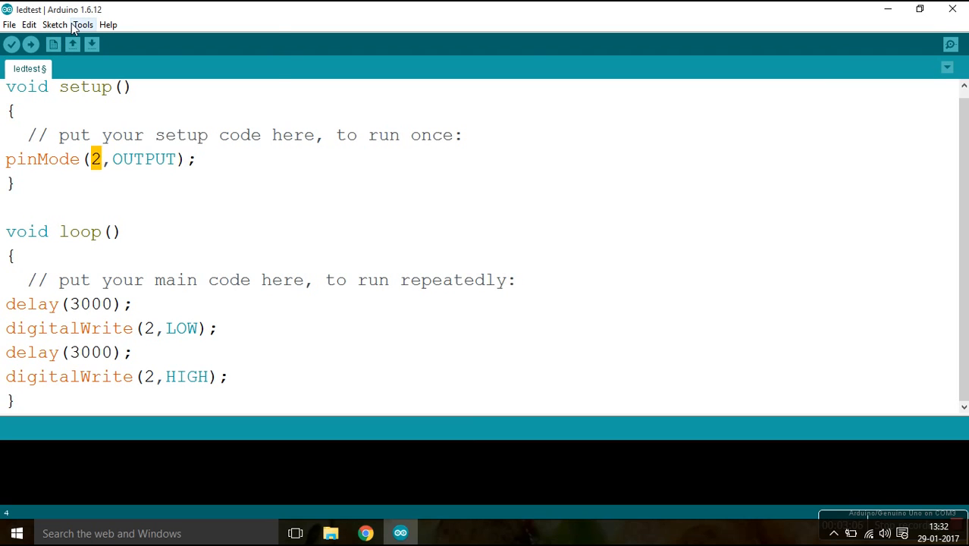
Show the Tools > Board list, scrolled up to the Boards Manager entry.
click(55, 24)
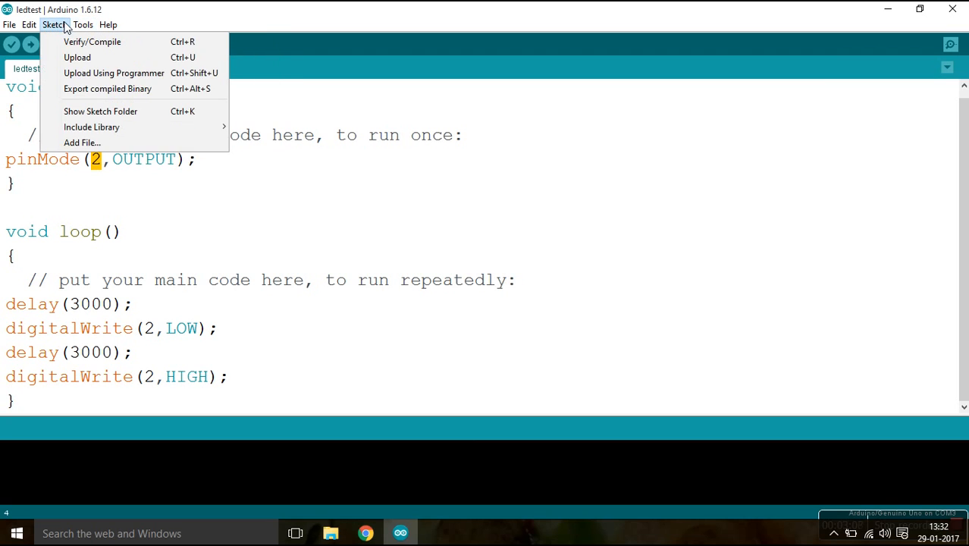
click(82, 24)
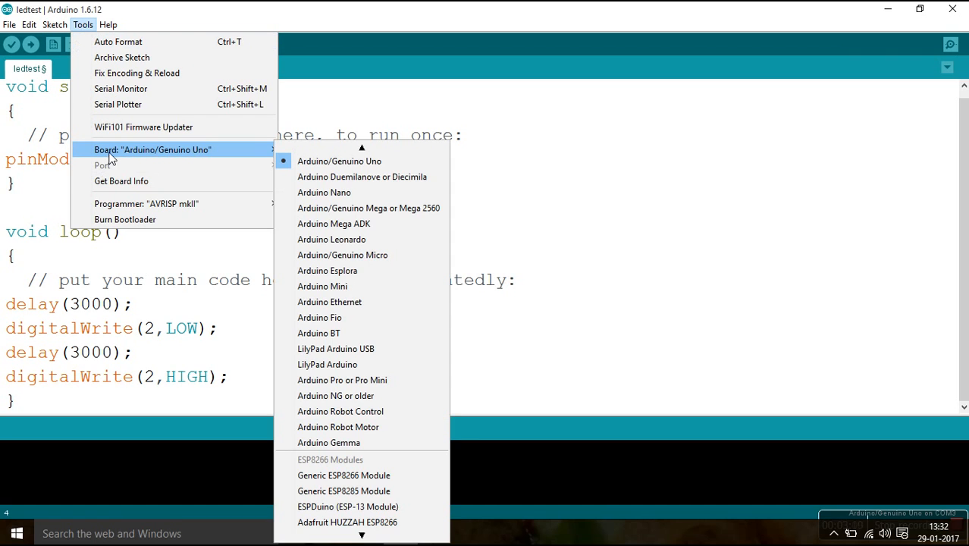
scroll(up, 3)
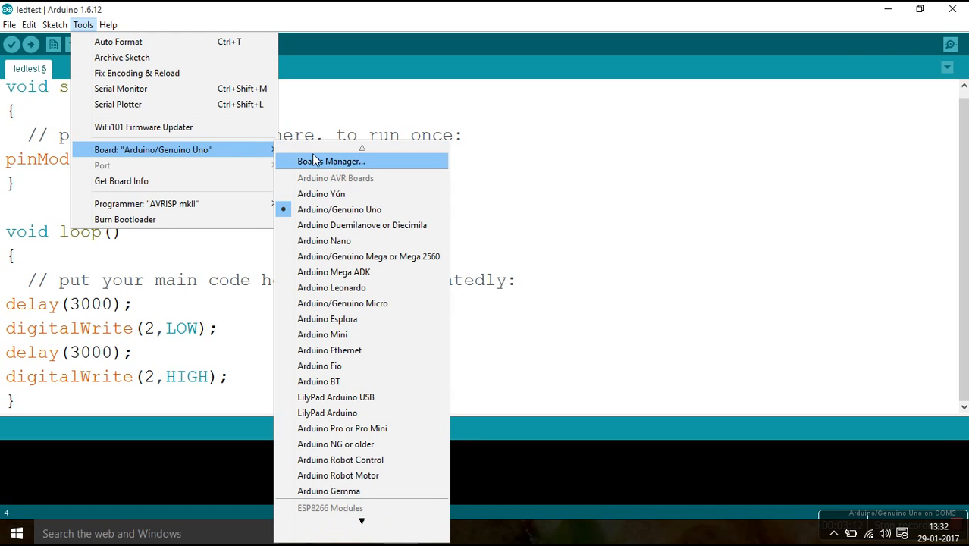
mouse_move(261, 156)
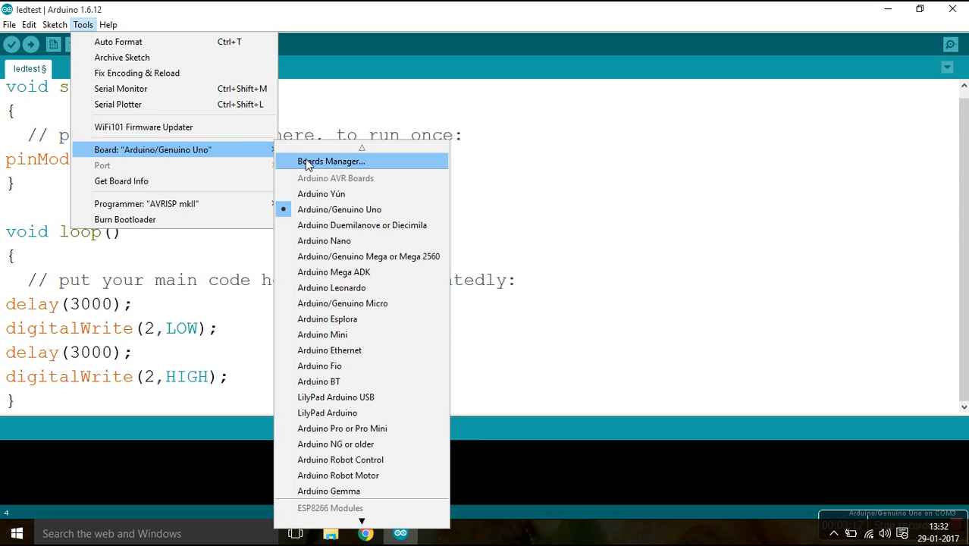
Filter Boards Manager for 'ESP8266' and select the esp8266 community package (installed 2.3.0).
click(330, 161)
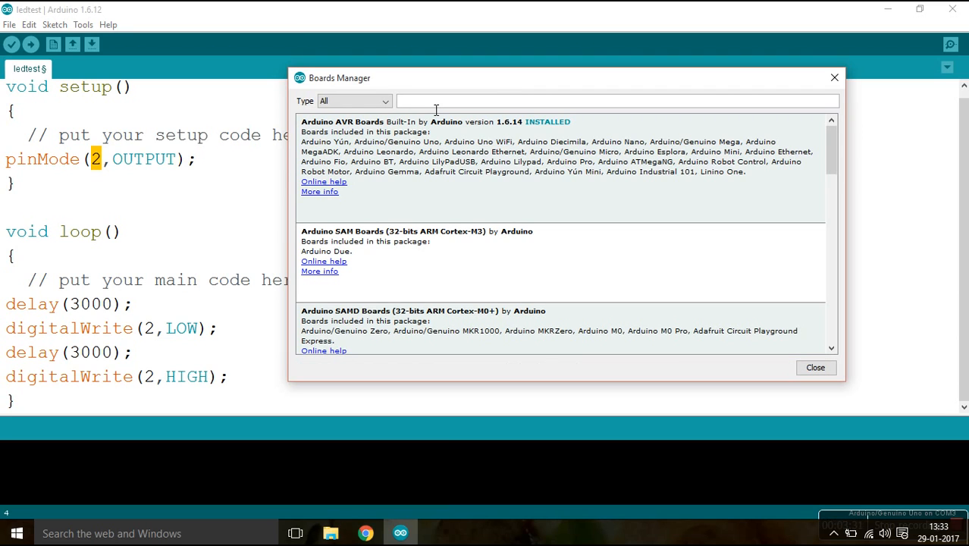
text(ESP)
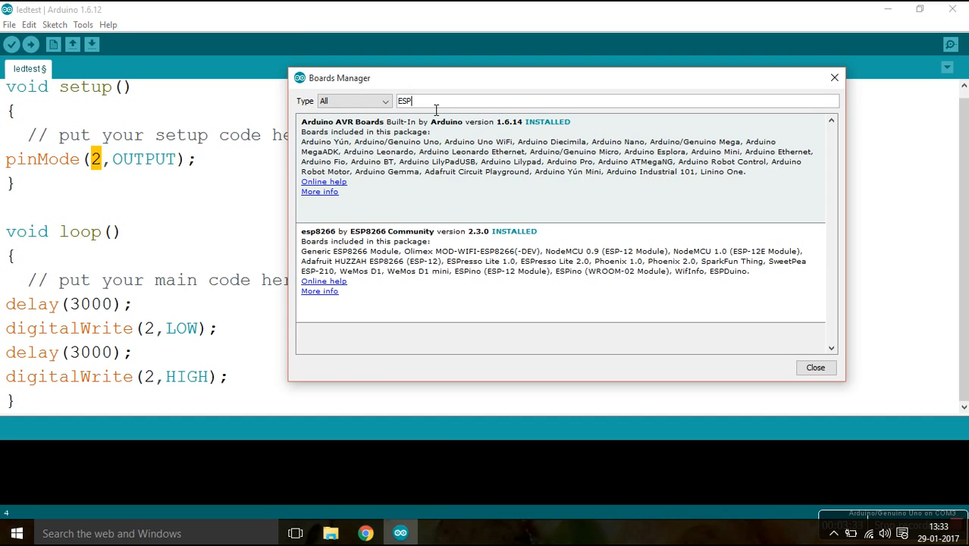
text(8266)
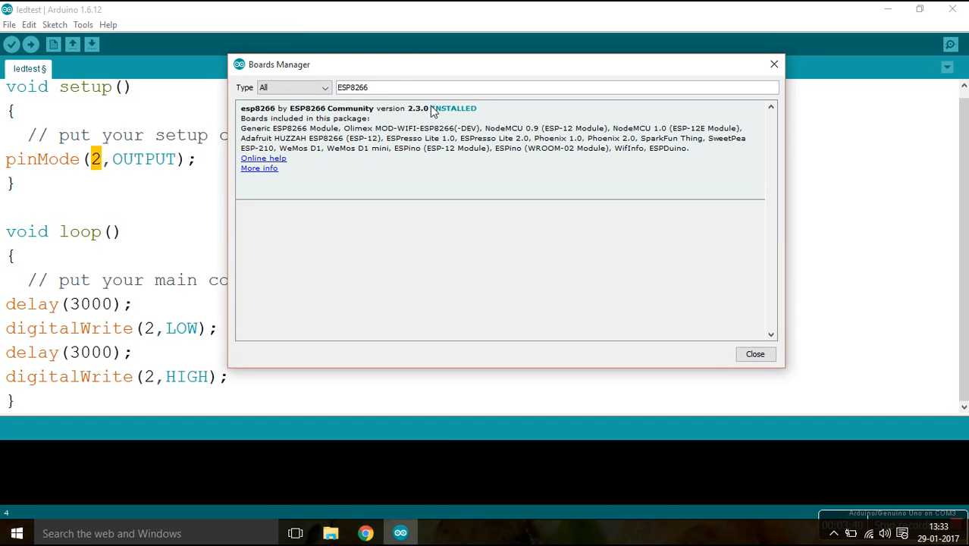
click(501, 137)
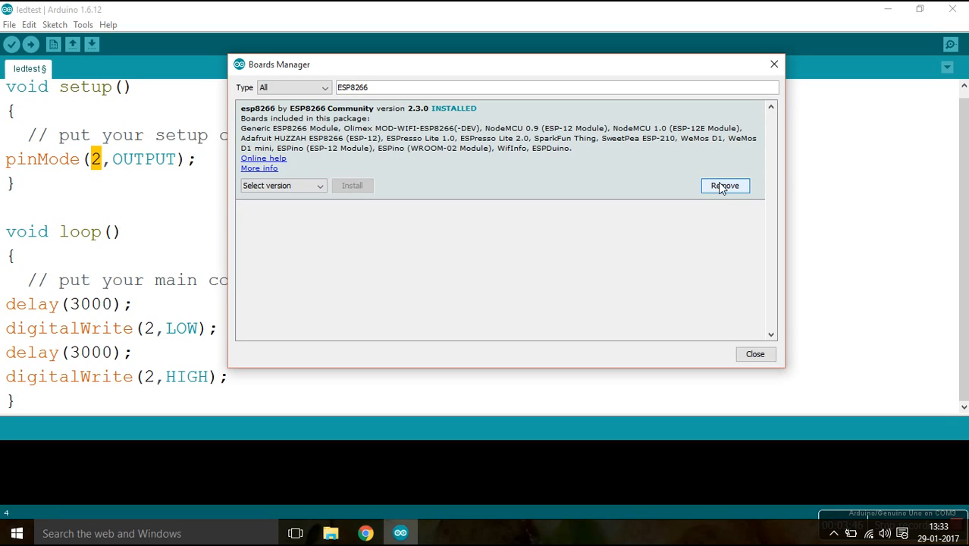
mouse_move(682, 164)
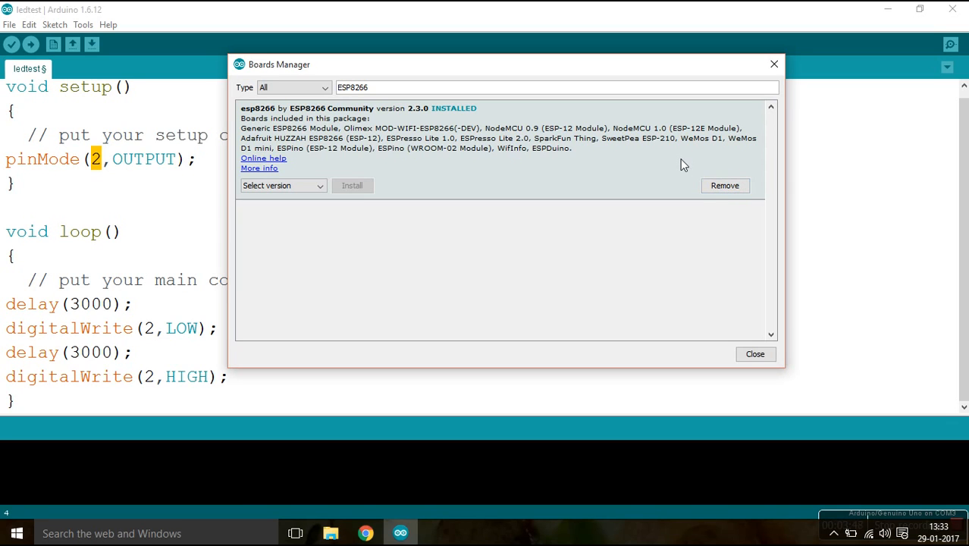
mouse_move(758, 66)
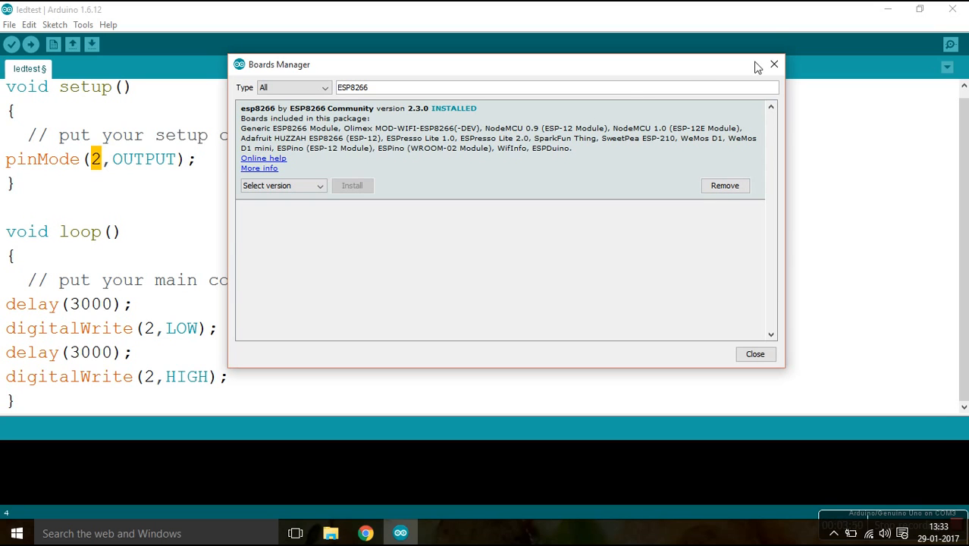
mouse_move(773, 63)
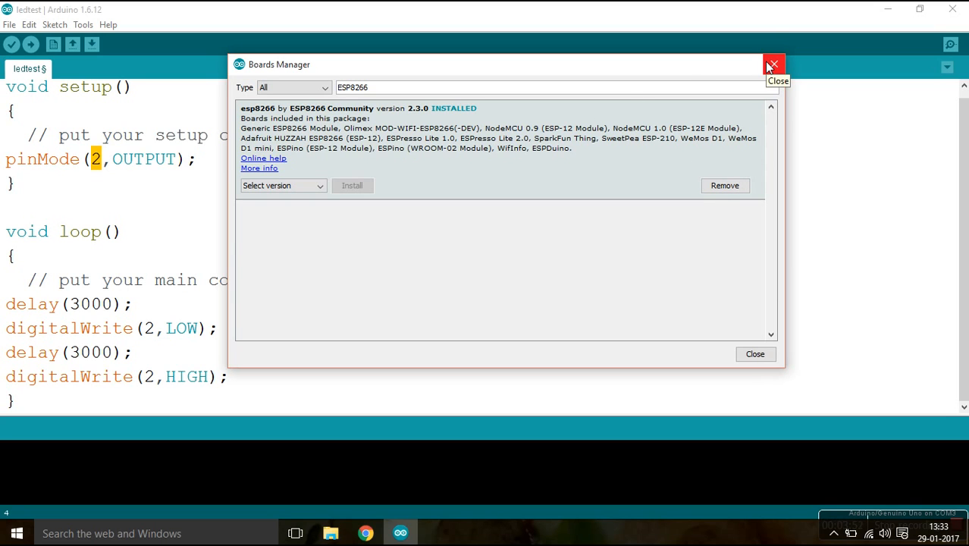
Close Boards Manager and select Generic ESP8266 Module as the target board.
click(10, 24)
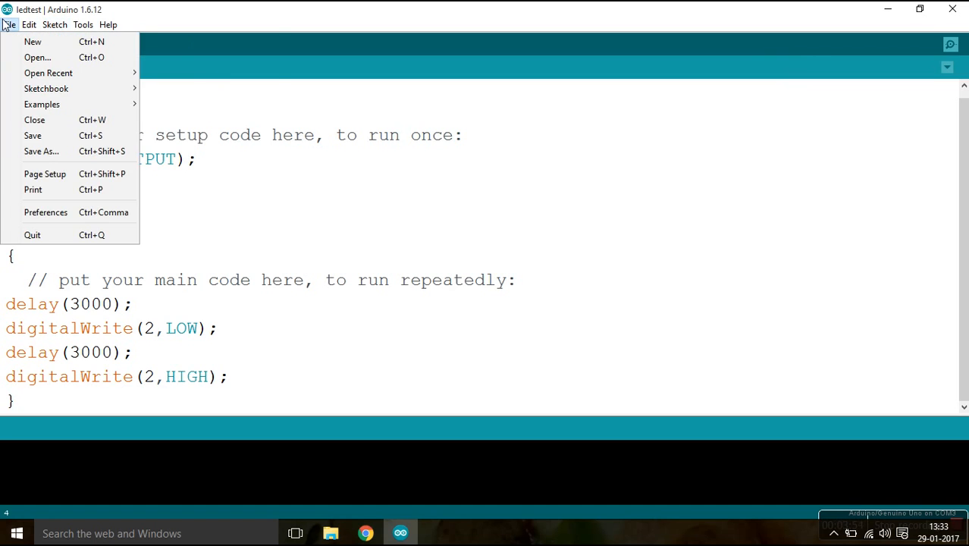
click(82, 24)
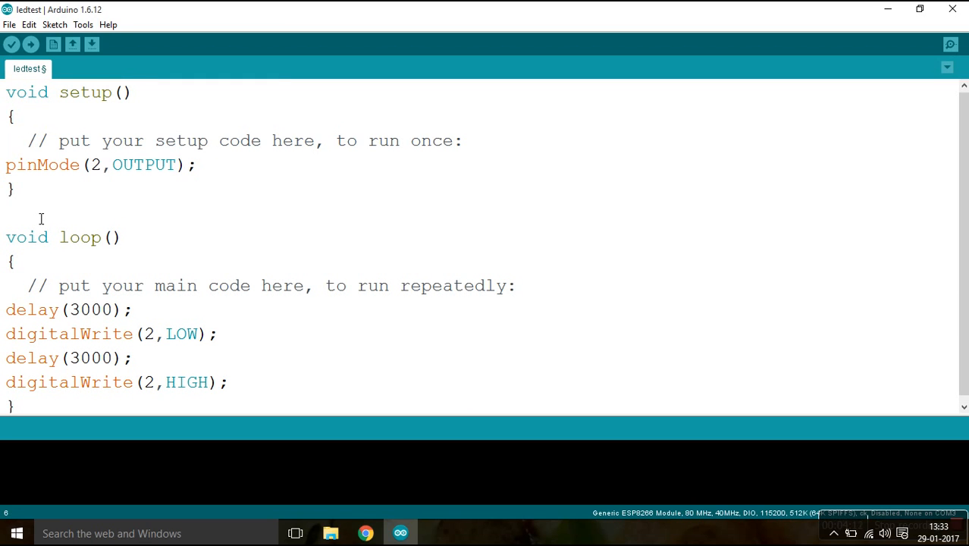
Highlight pin 2 in the pinMode and digitalWrite lines without changing the sketch.
click(6, 92)
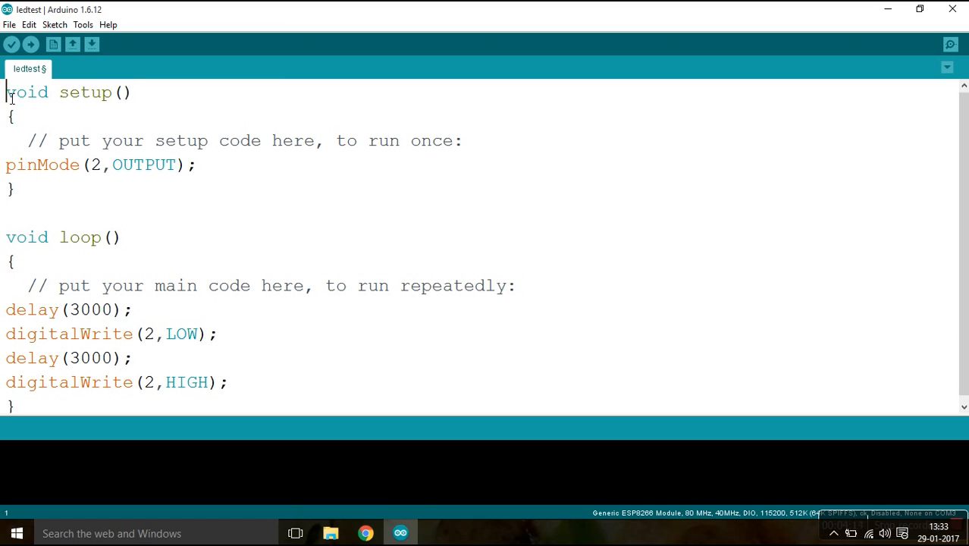
click(8, 212)
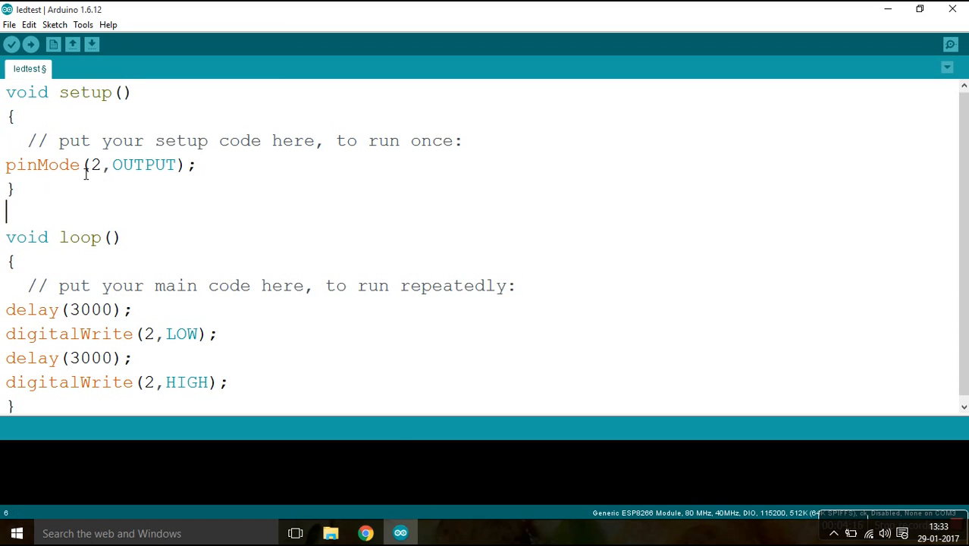
double_click(94, 164)
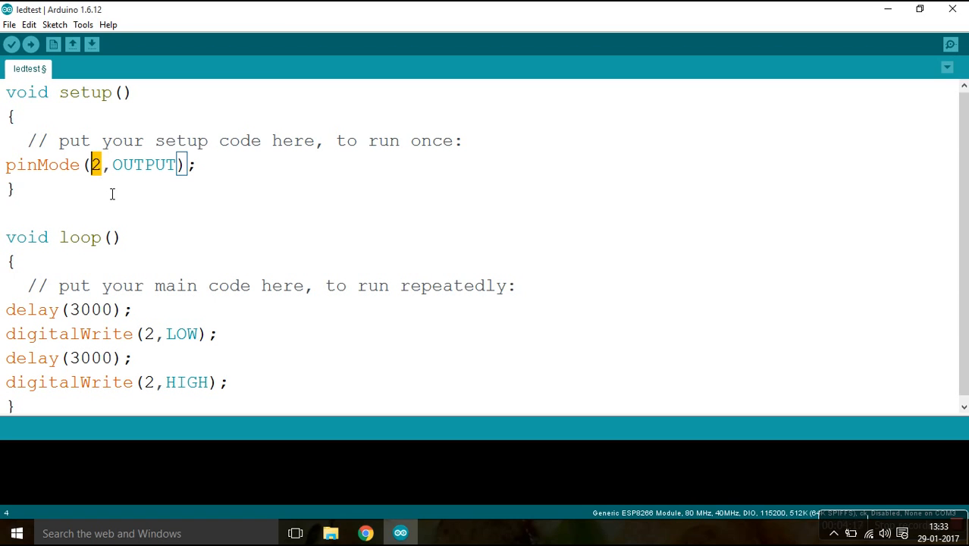
double_click(143, 163)
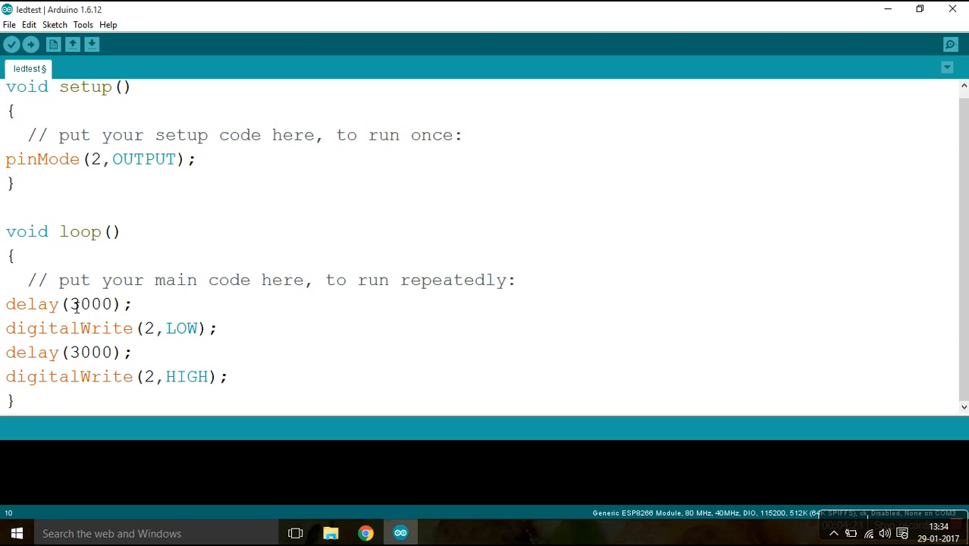
click(82, 328)
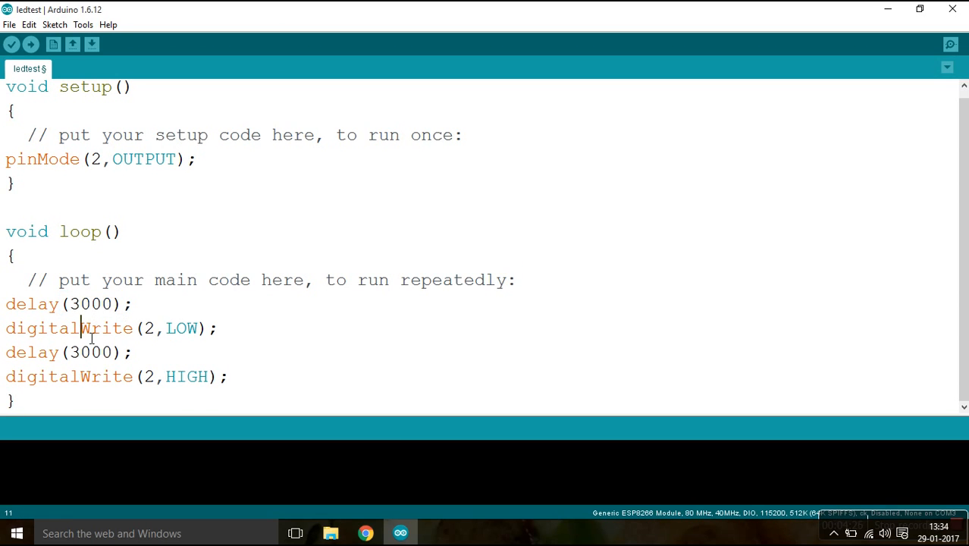
double_click(149, 328)
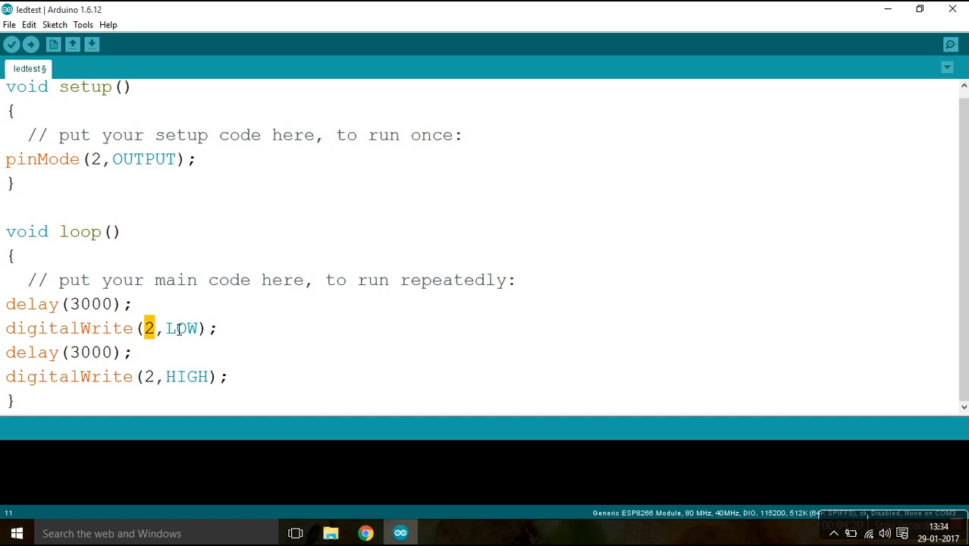
mouse_move(89, 363)
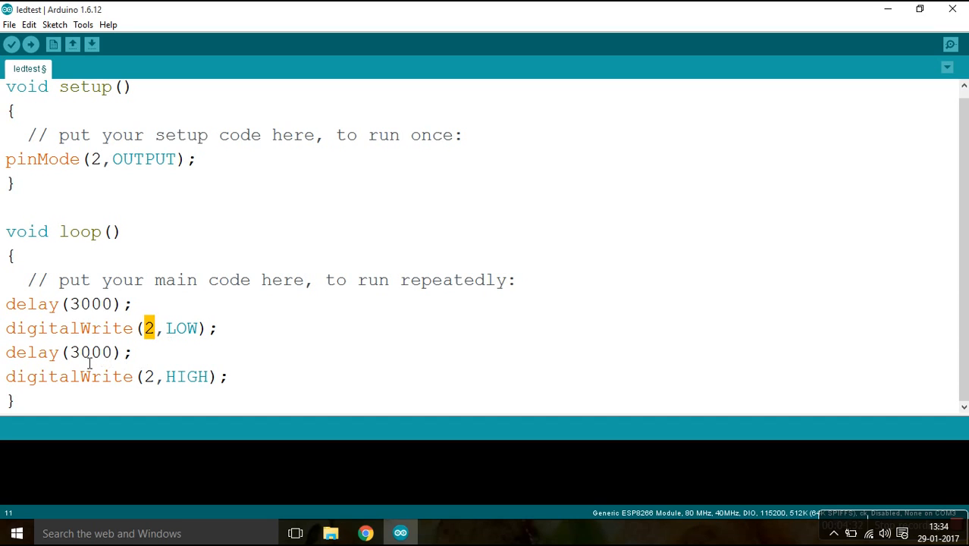
double_click(89, 351)
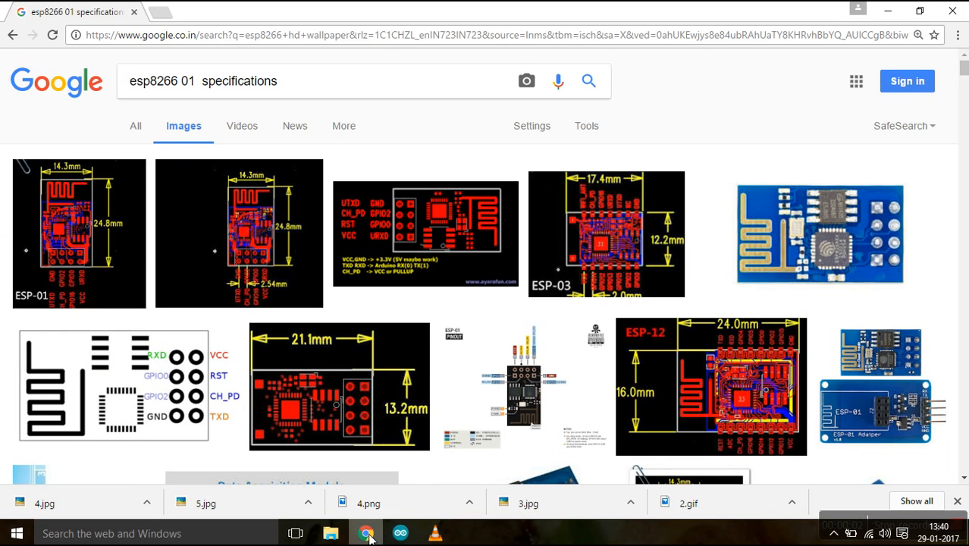
From File Explorer, open Desktop > 8266tut and view the t9 wiring diagram in Picasa.
click(330, 534)
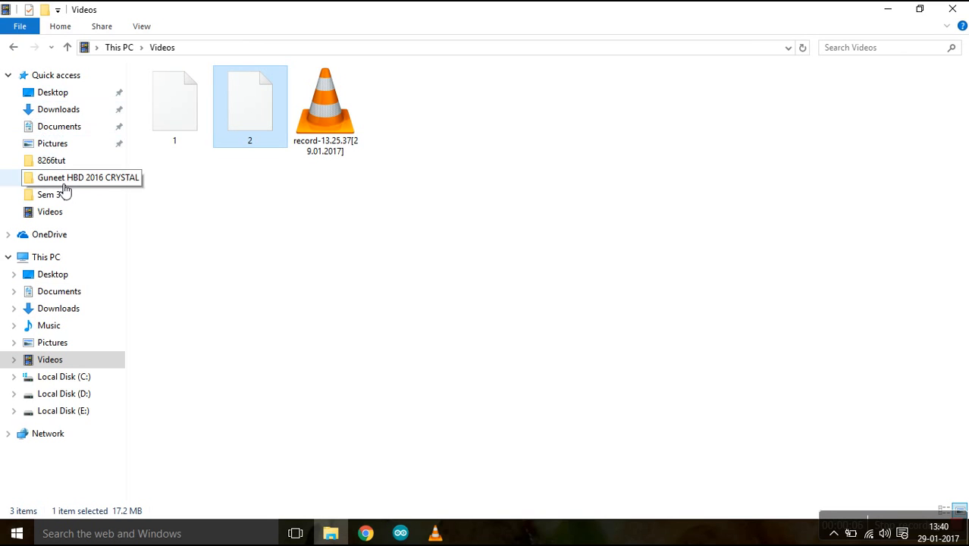
click(52, 93)
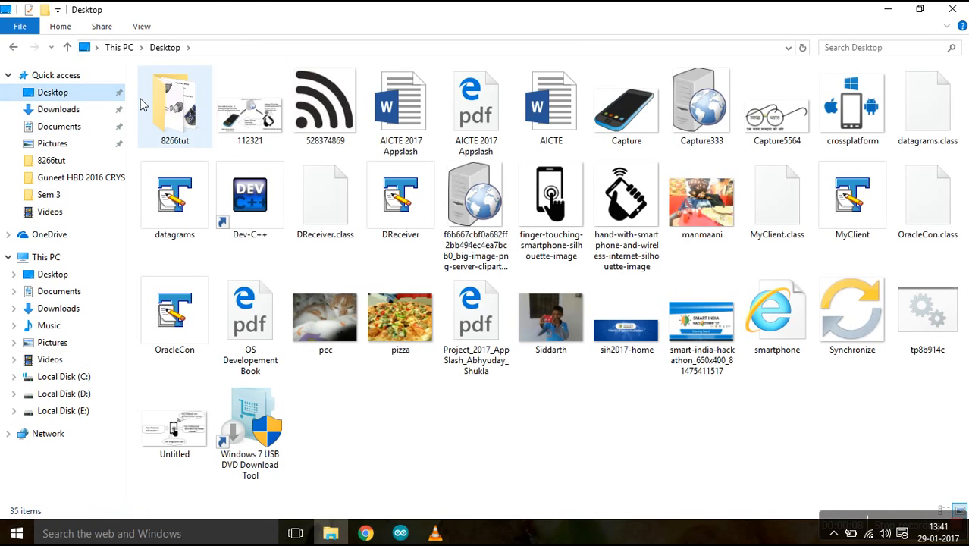
double_click(174, 103)
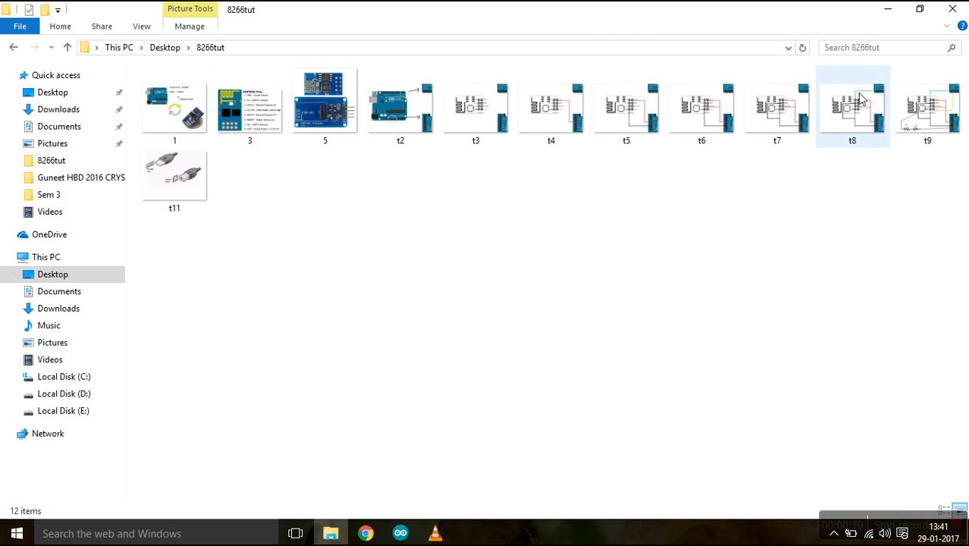
double_click(852, 110)
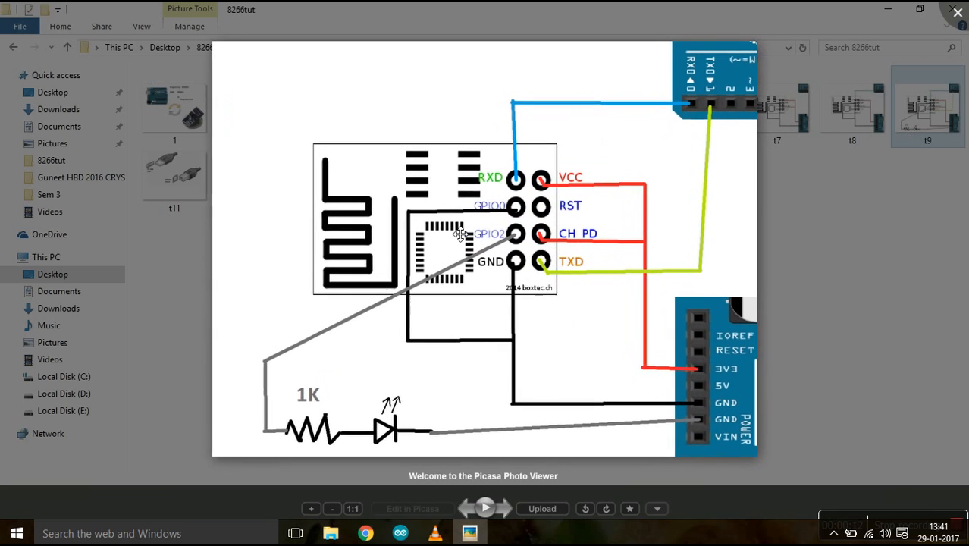
click(330, 508)
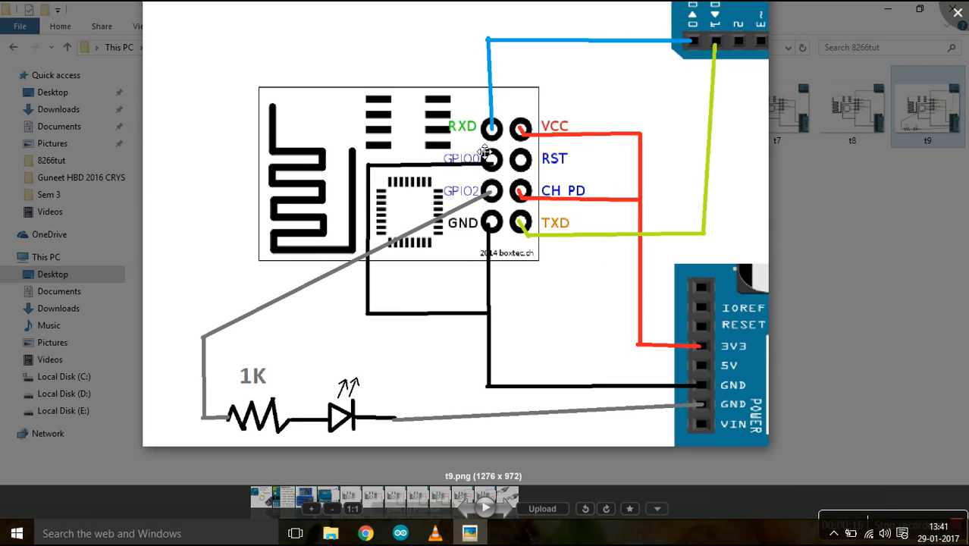
mouse_move(645, 230)
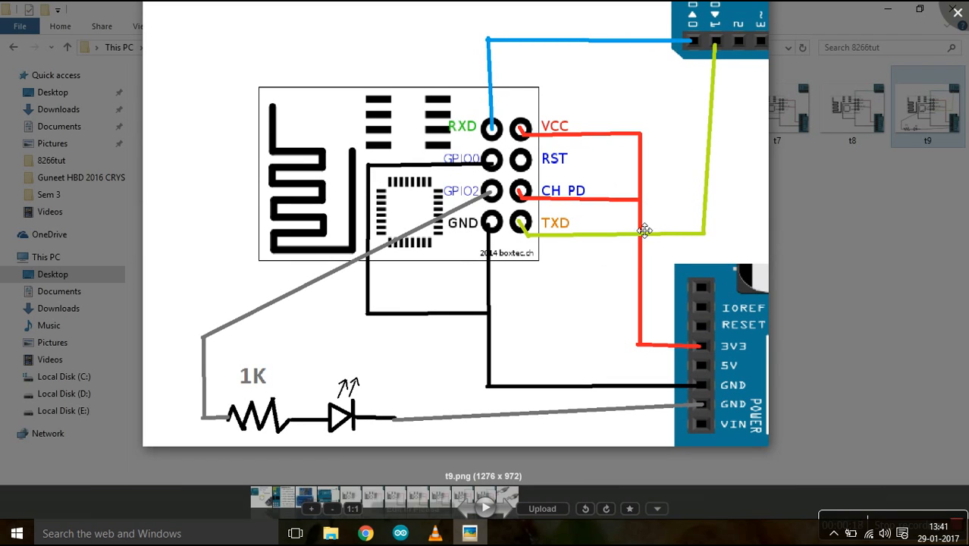
mouse_move(698, 47)
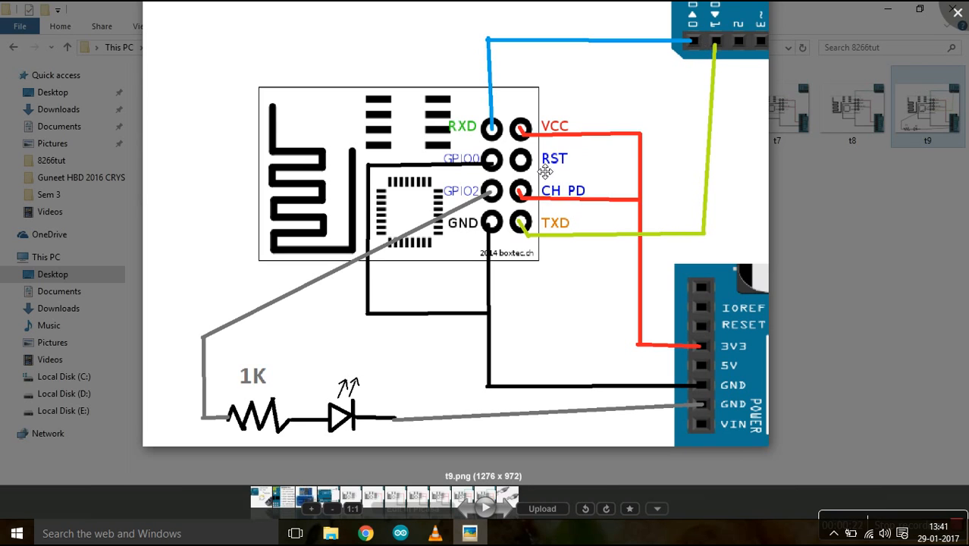
mouse_move(532, 139)
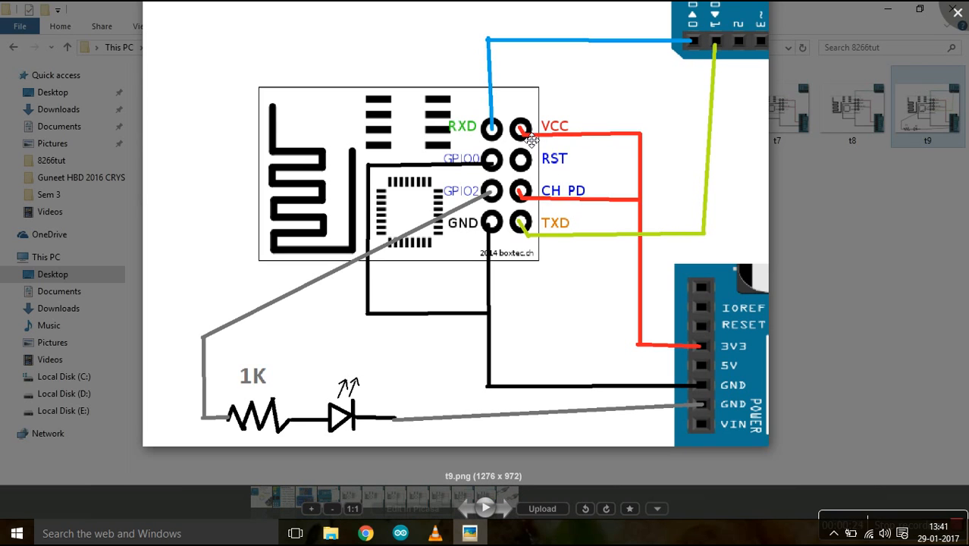
mouse_move(579, 137)
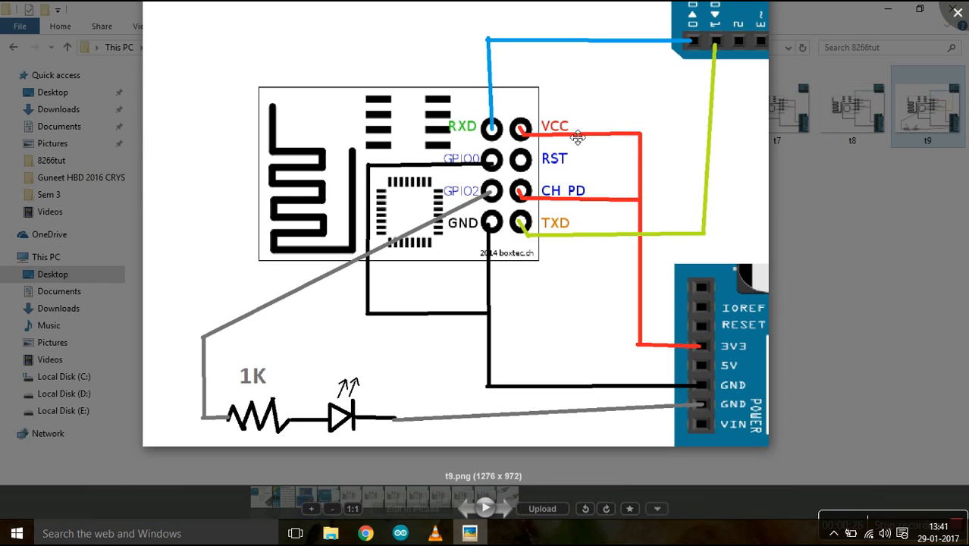
mouse_move(624, 200)
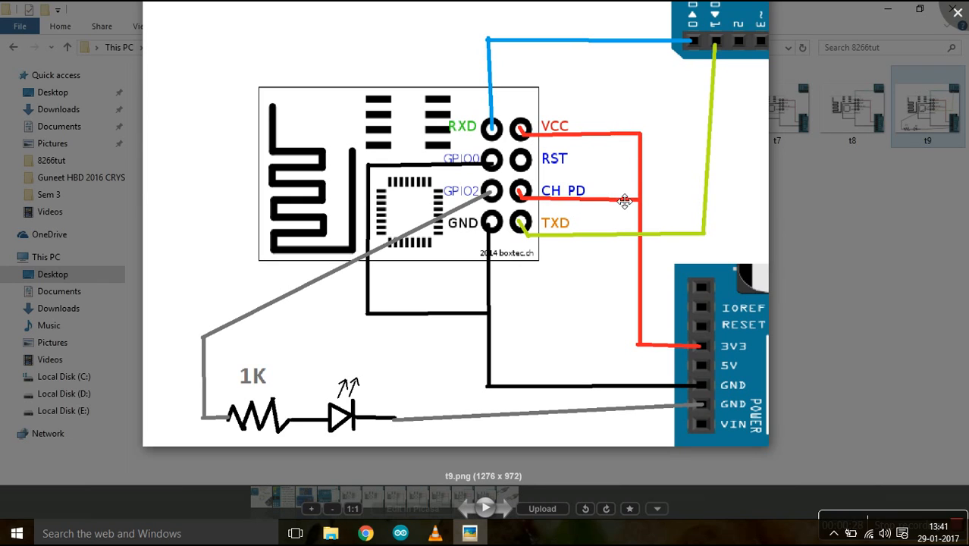
mouse_move(712, 354)
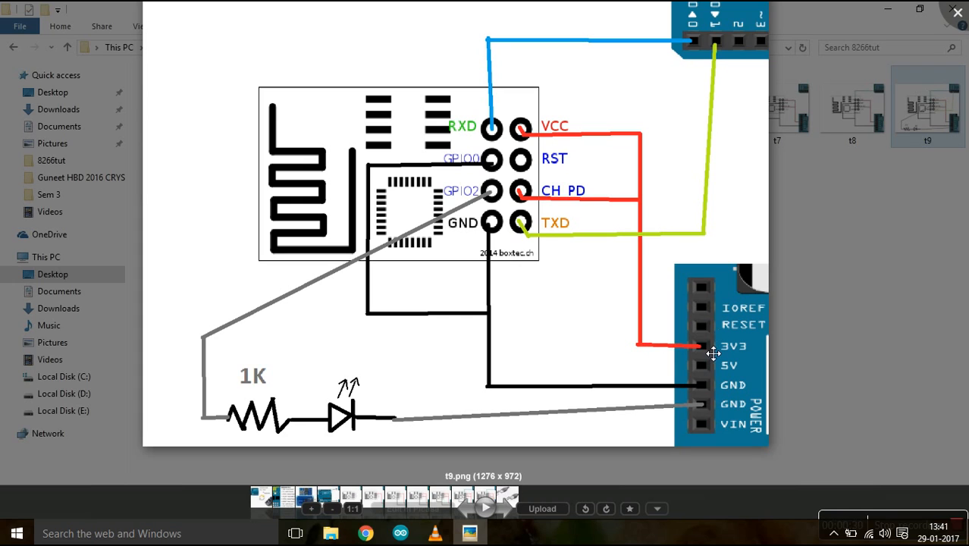
mouse_move(690, 391)
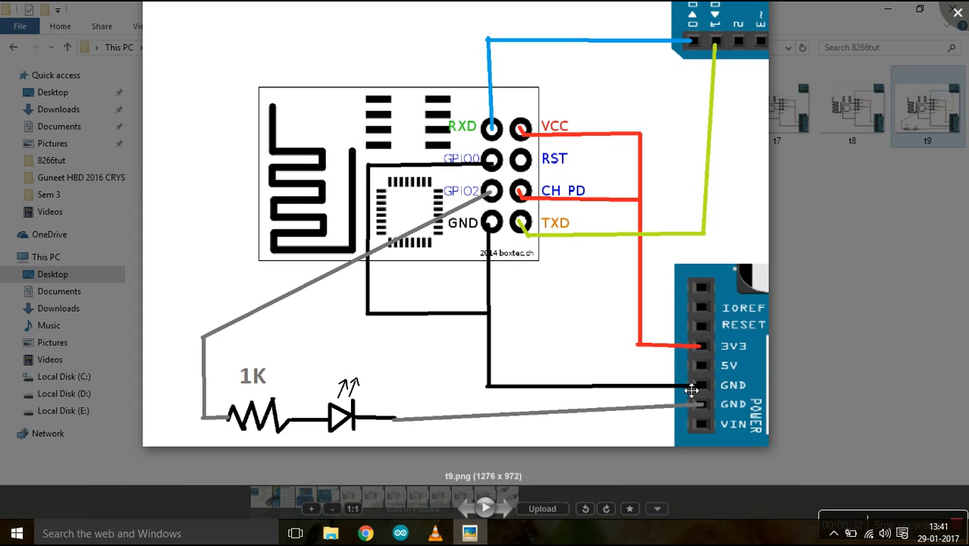
mouse_move(496, 288)
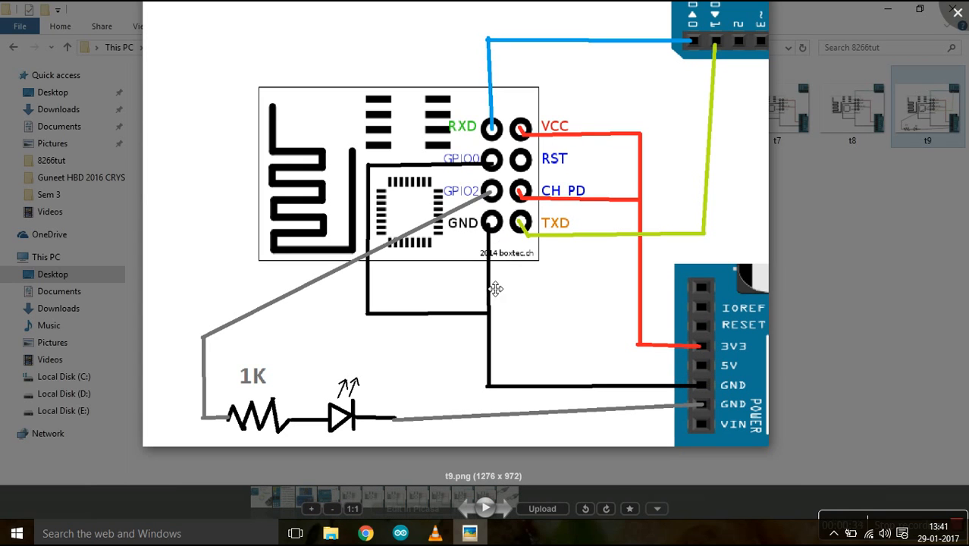
mouse_move(356, 282)
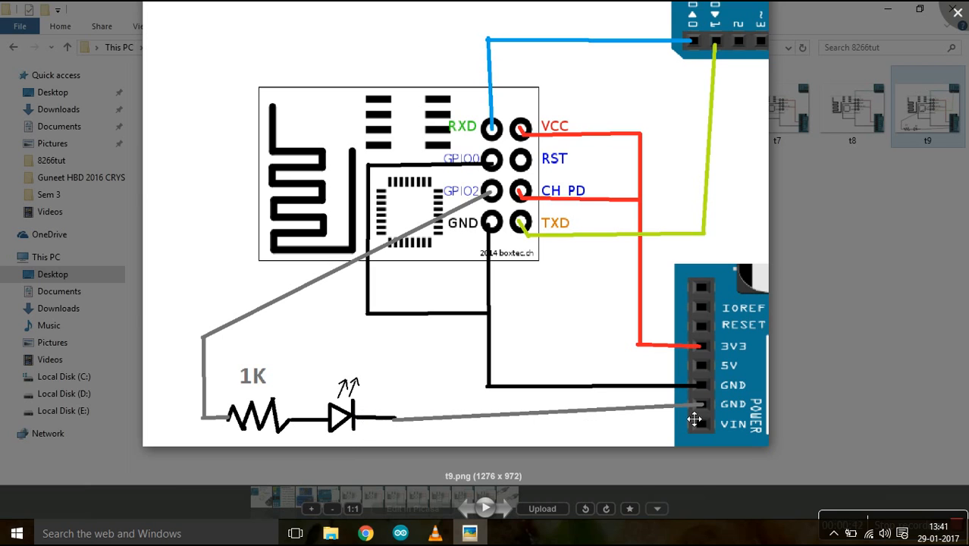
mouse_move(267, 318)
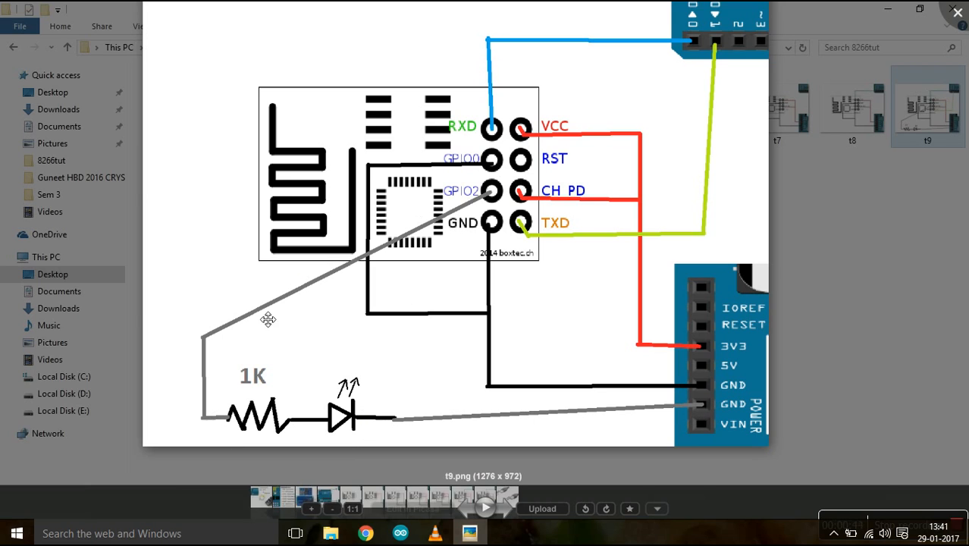
mouse_move(267, 401)
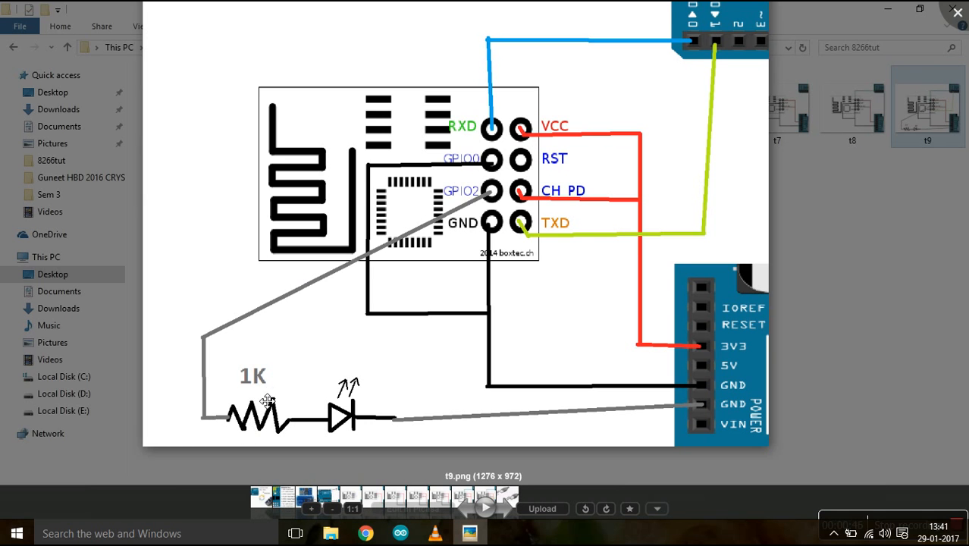